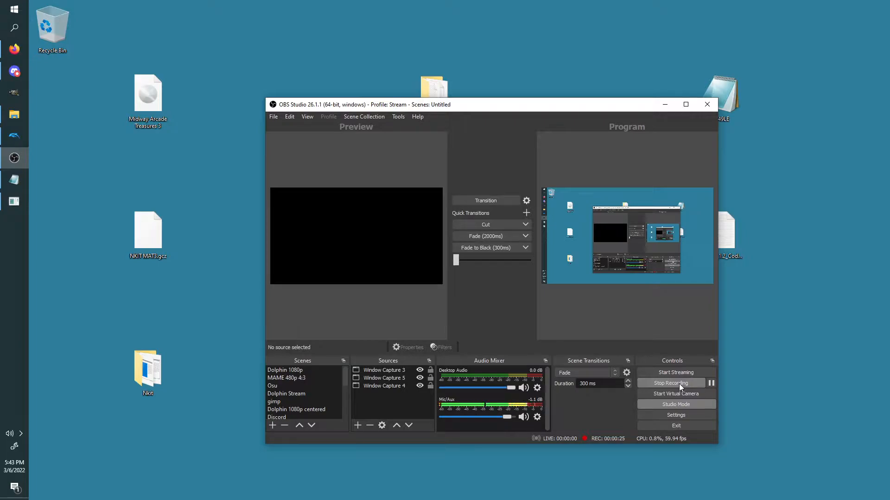
mouse_move(682, 152)
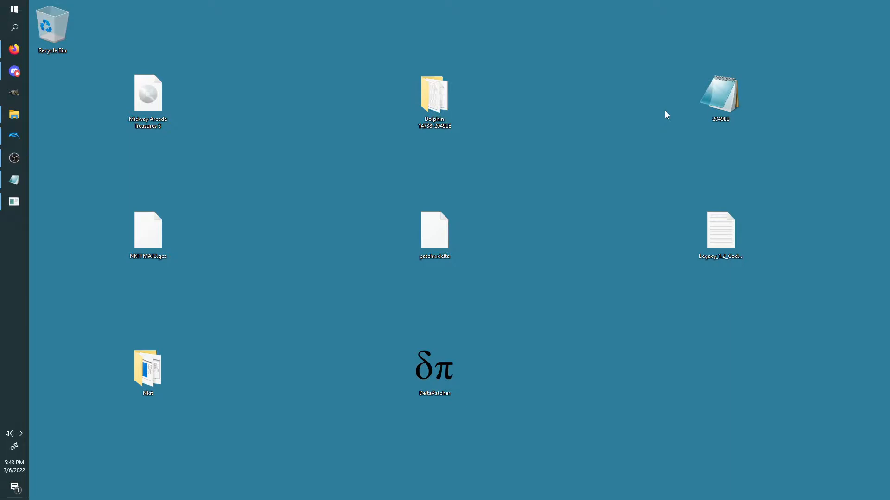
mouse_move(446, 79)
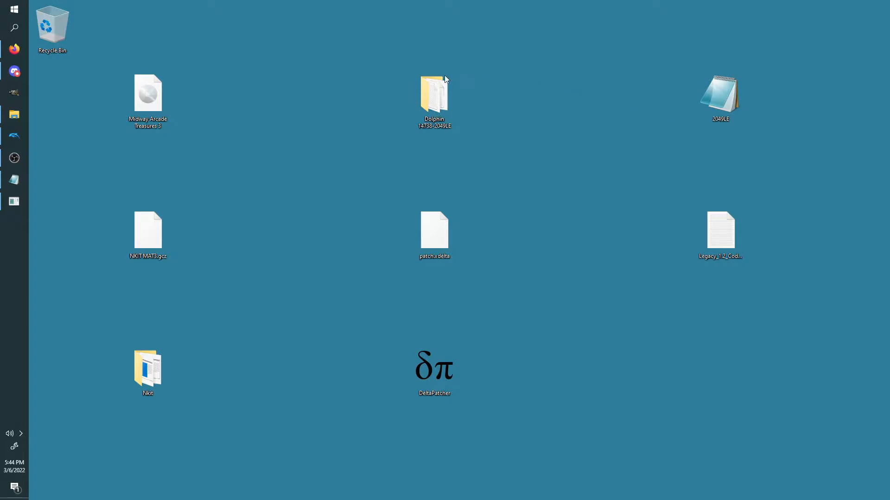
Select the Midway Arcade Treasures 3 disc image on the desktop
click(147, 99)
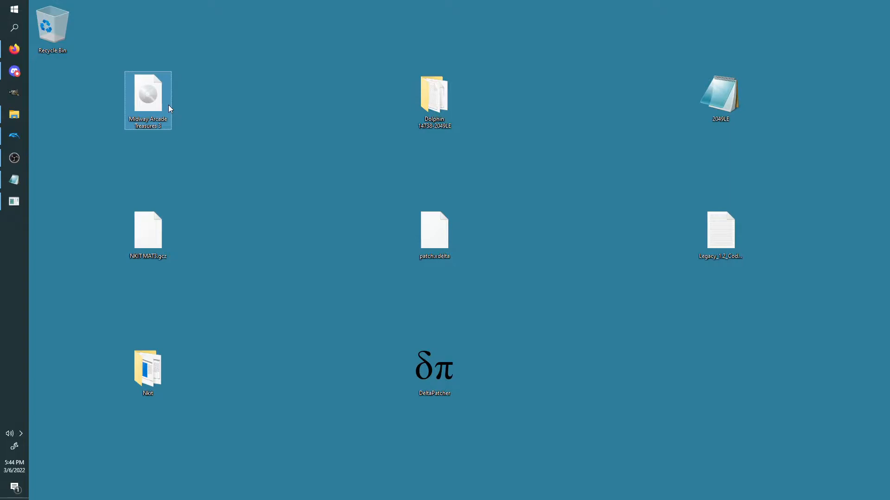
mouse_move(130, 58)
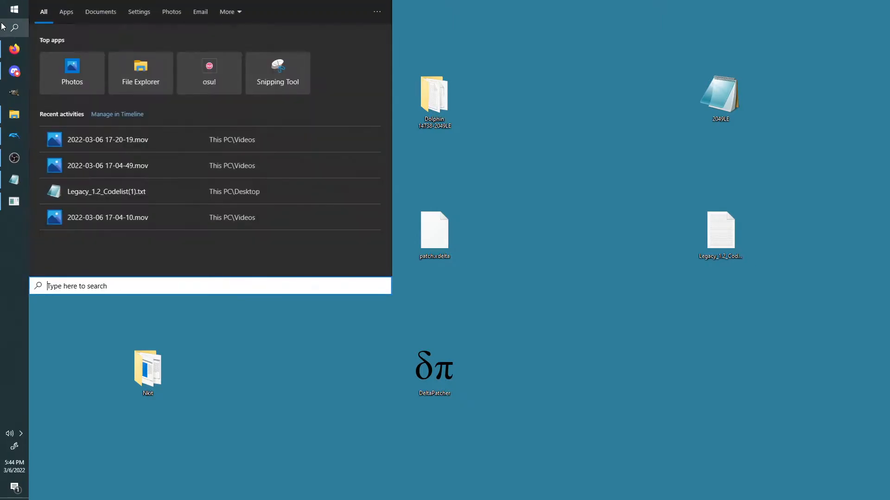
Launch Command Prompt and run certutil -hashfile with md5 on the Midway Arcade Treasures 3 ISO
text(command Prompt)
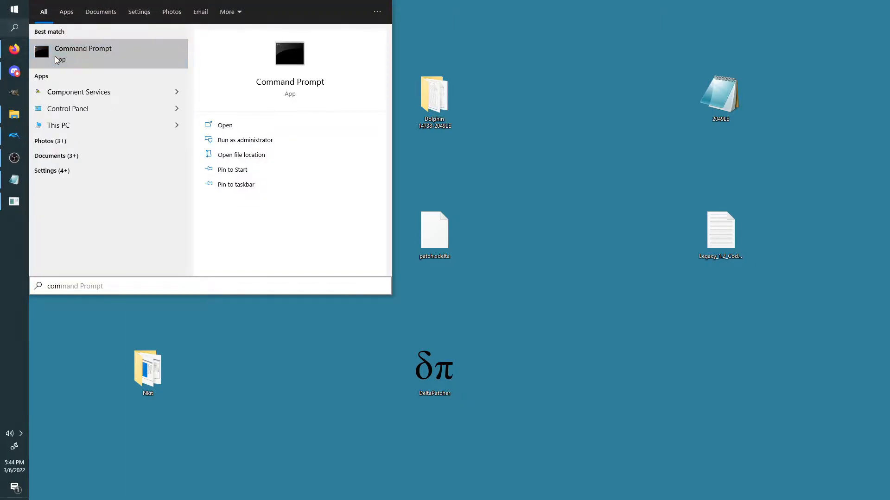
click(225, 124)
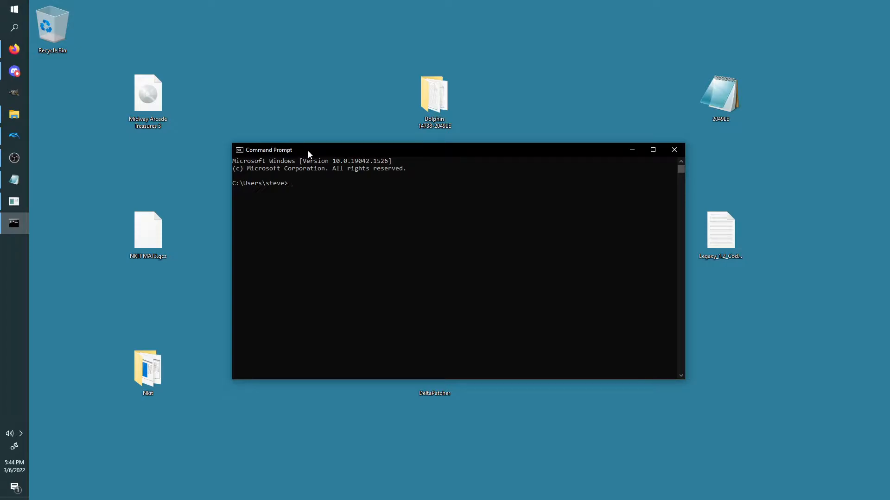
text(certu)
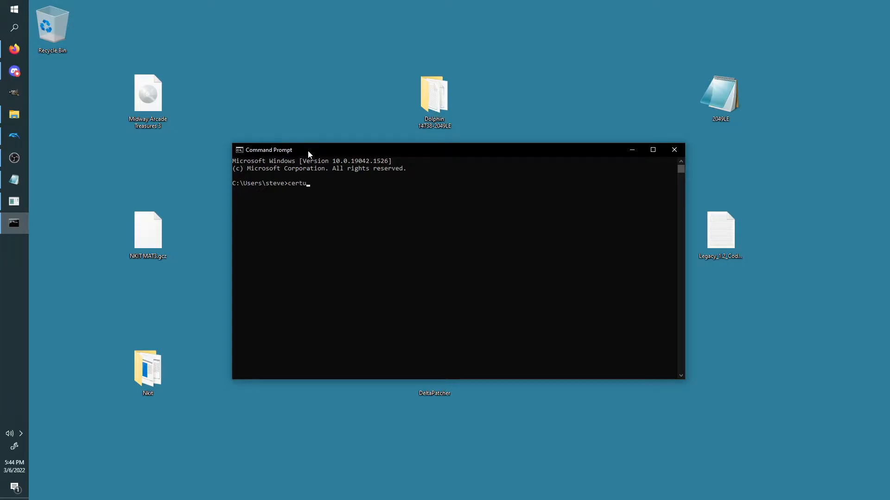
text(til -)
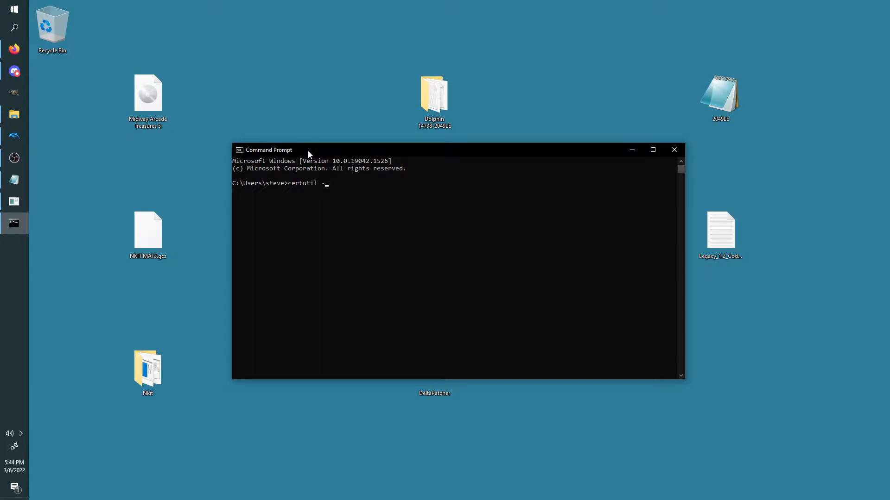
text(hashfile)
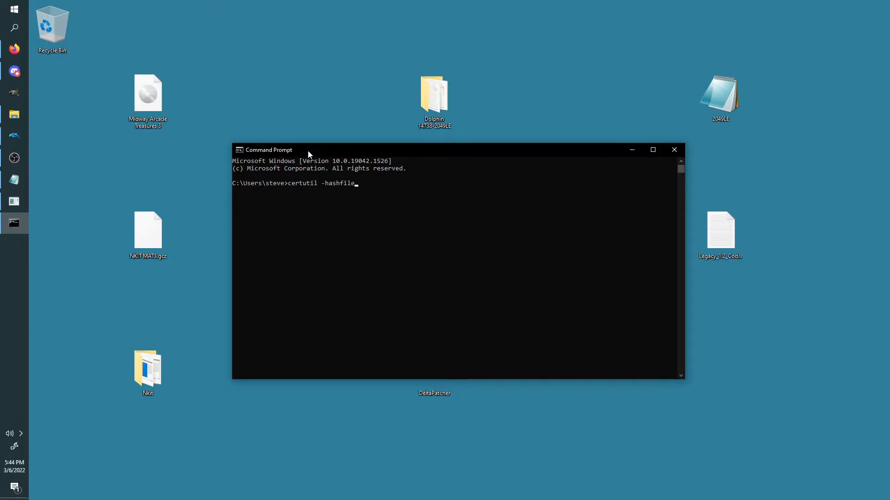
click(147, 96)
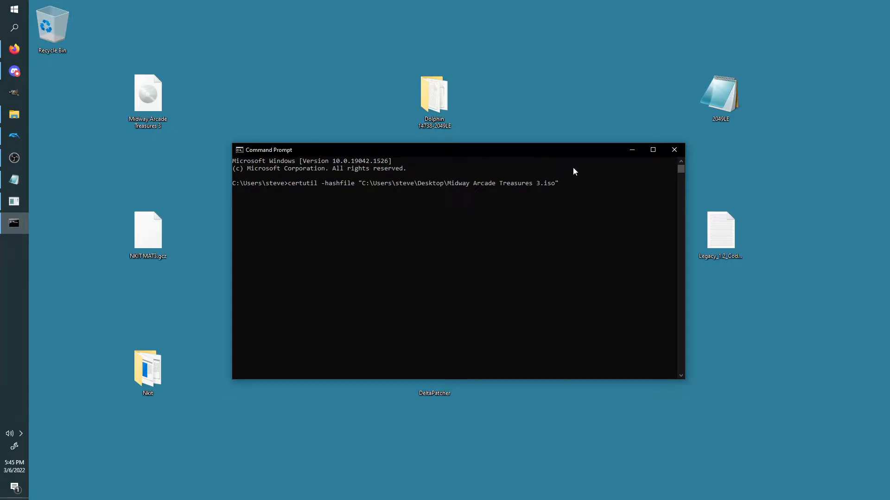
text(md5)
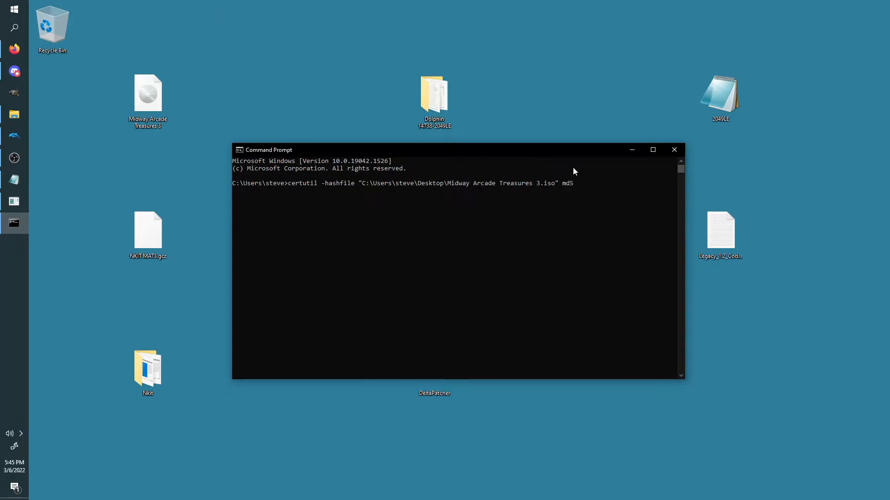
key(Return)
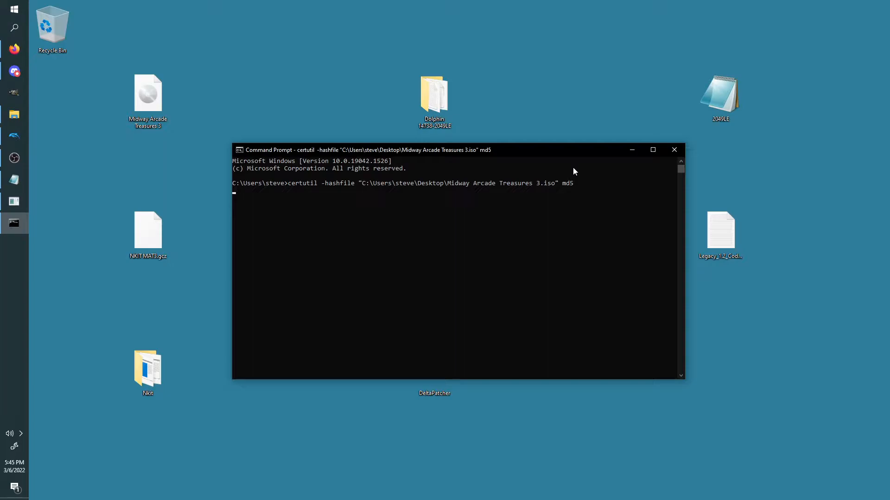
key(Return)
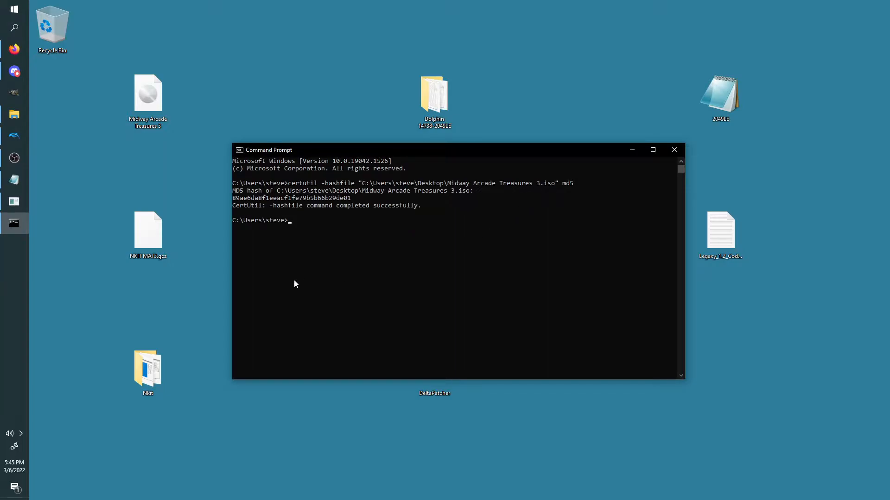
mouse_move(363, 196)
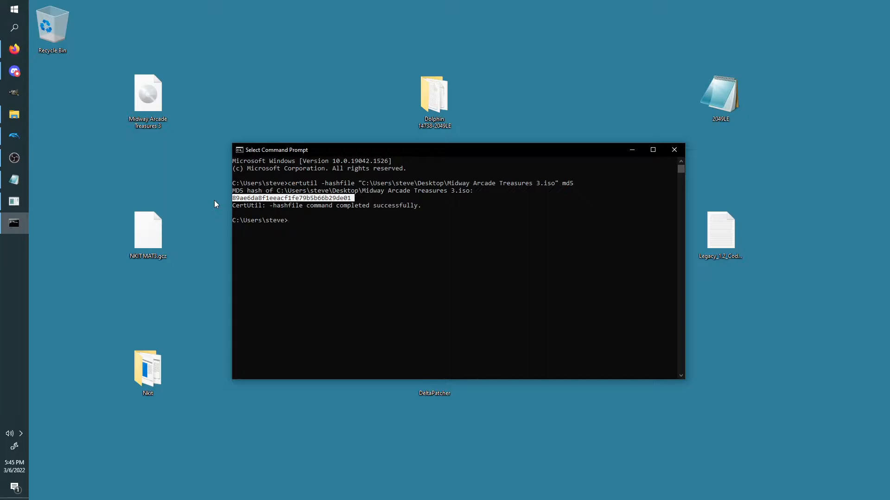
mouse_move(247, 210)
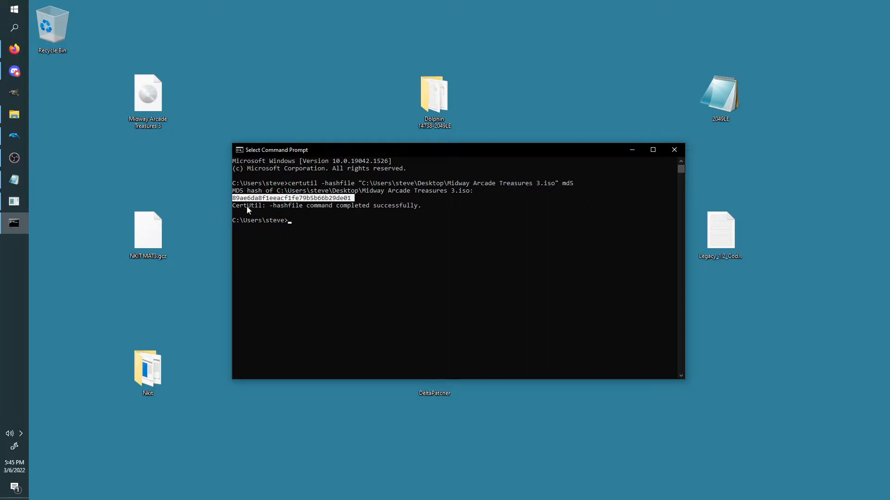
mouse_move(230, 202)
text(git)
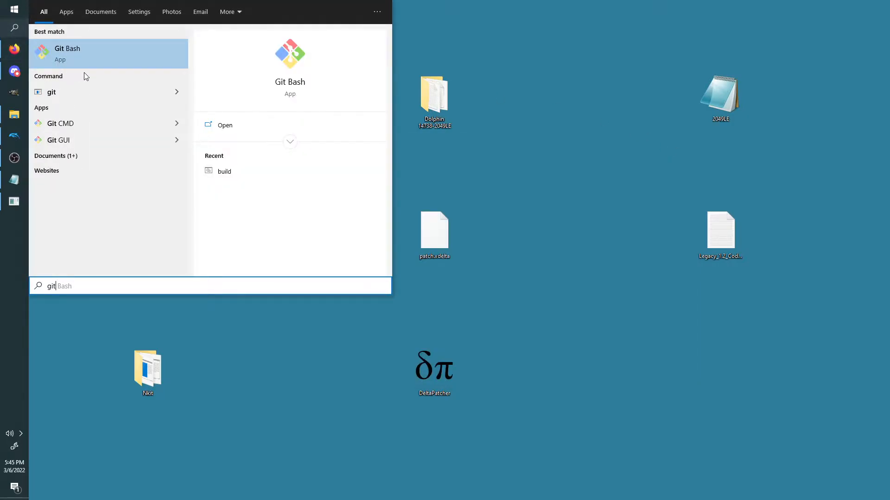
Launch Git Bash and run md5sum on '/c/Users/steve/Desktop/Midway Arcade Treasures 3.iso'
click(225, 125)
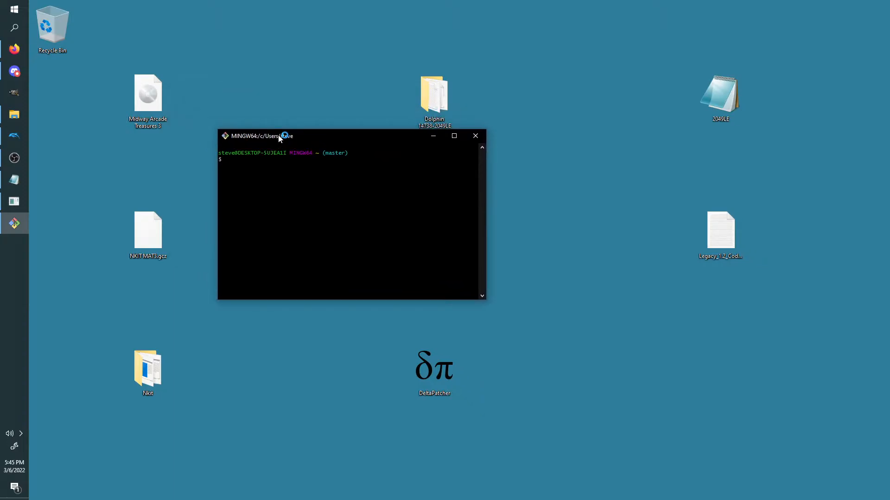
text(md5su)
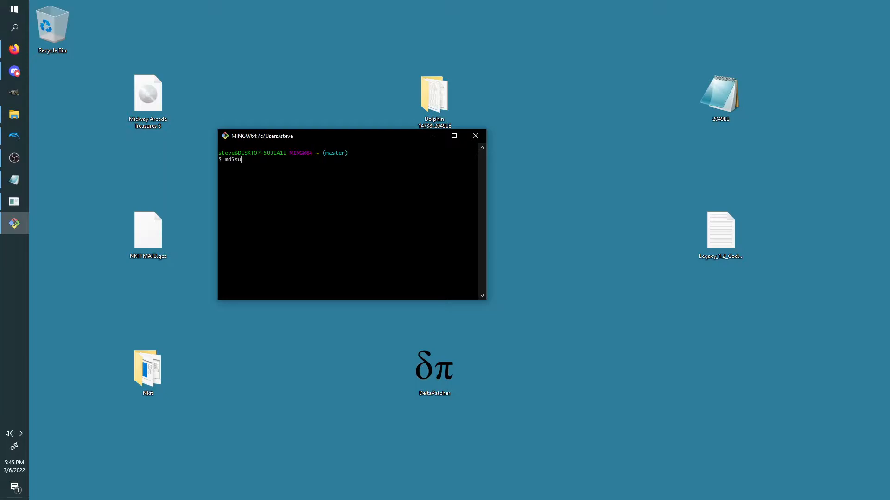
text(m)
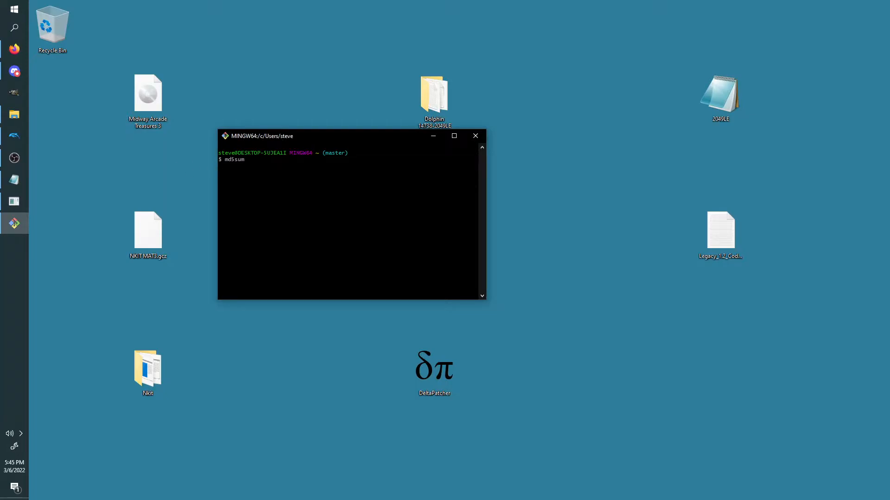
text('/c/Users/steve/Desktop/Midway Arcade Treasures 3.iso')
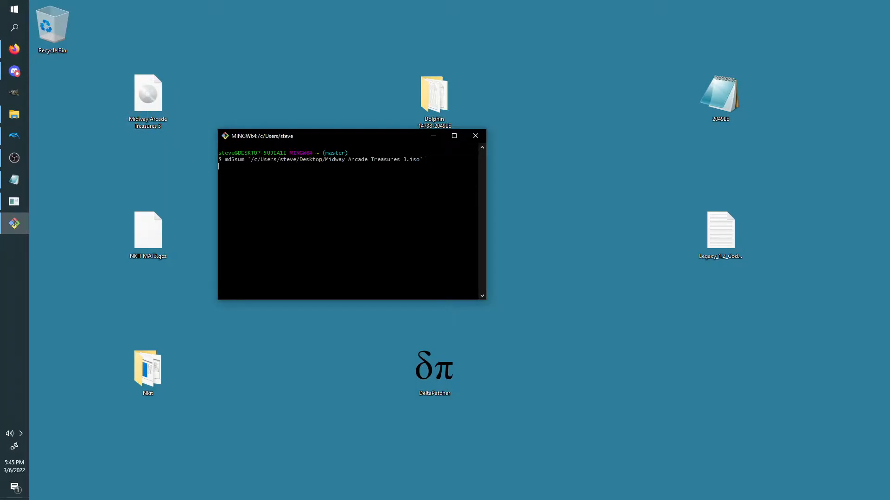
key(Return)
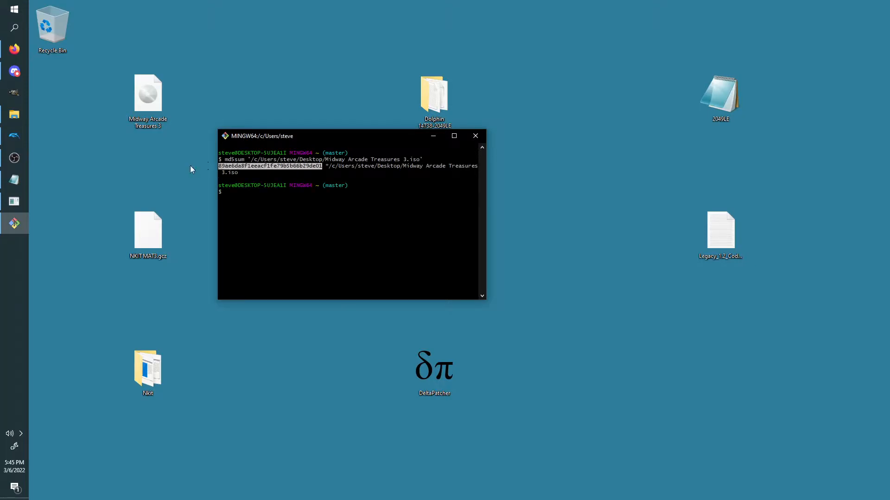
mouse_move(475, 136)
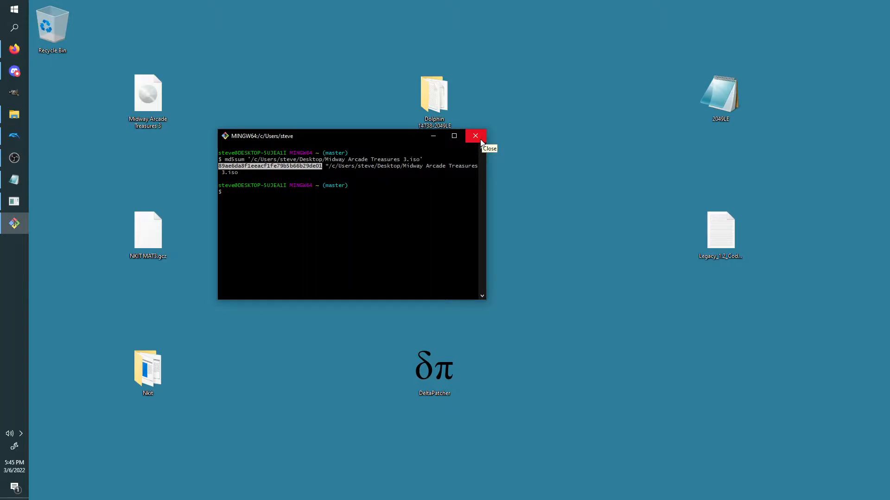
mouse_move(468, 146)
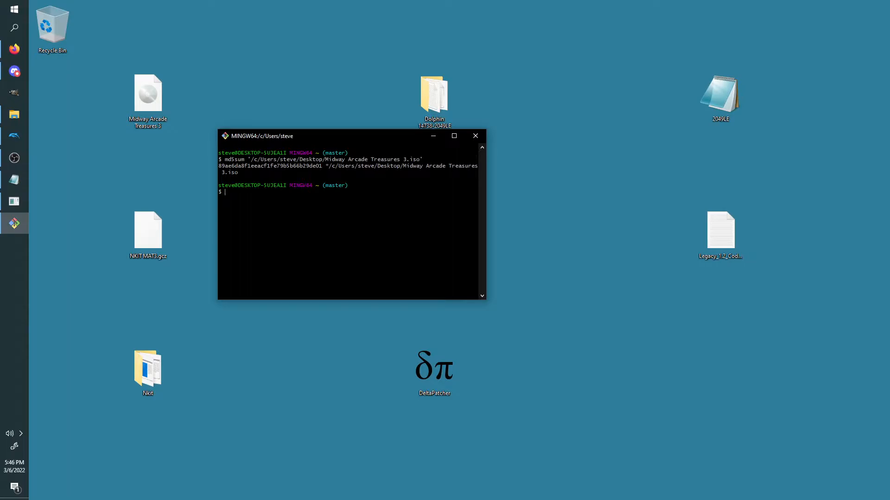
Type a second md5 command and dismiss the corrupted disc image error
text(d5)
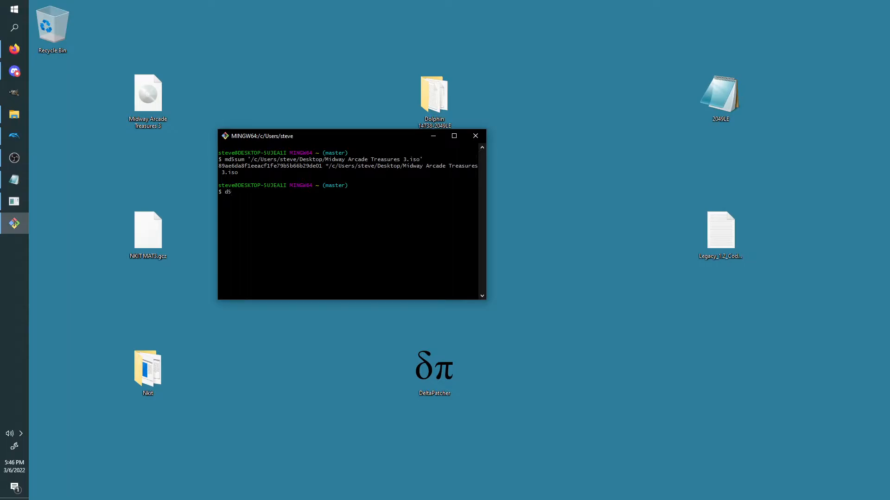
text(md5)
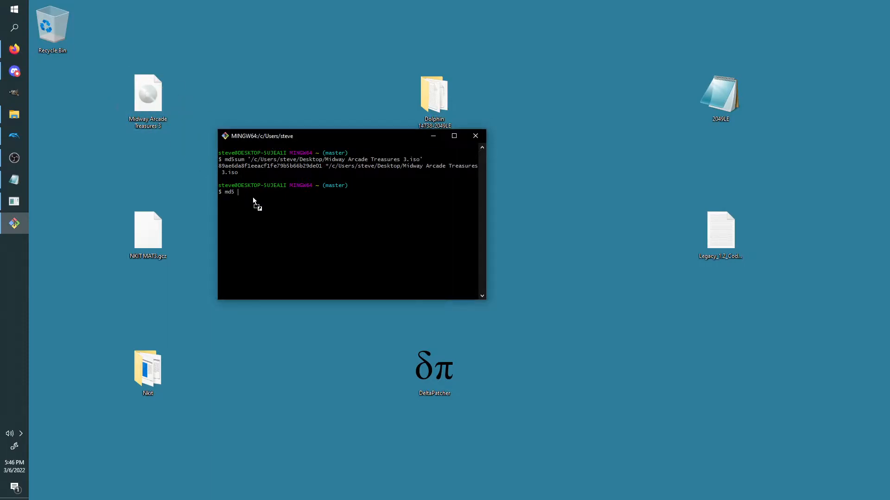
mouse_move(148, 93)
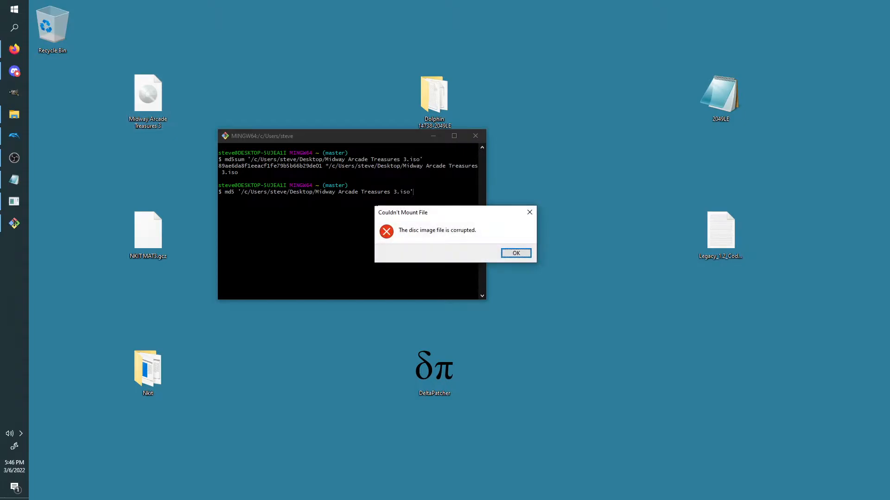
click(514, 253)
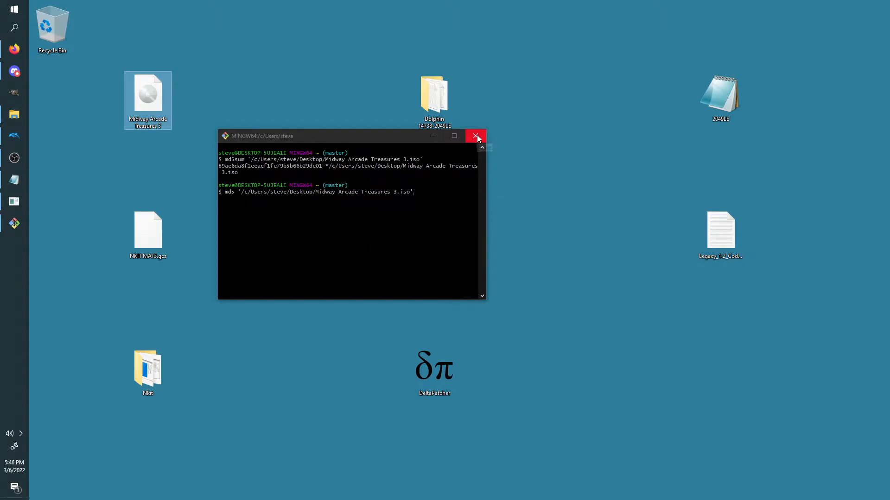
click(476, 136)
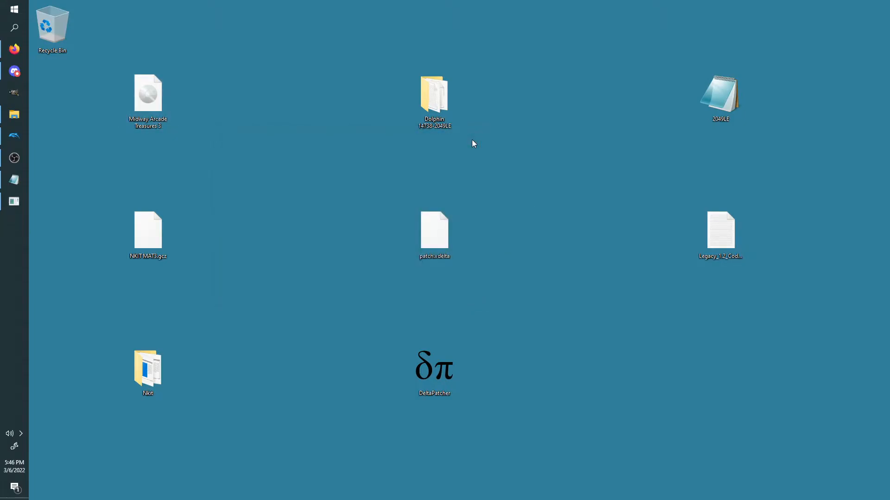
click(147, 93)
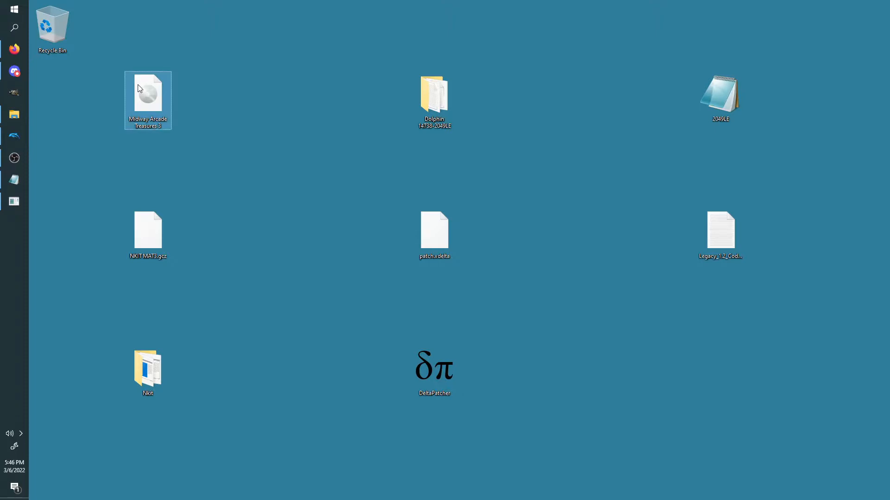
mouse_move(148, 233)
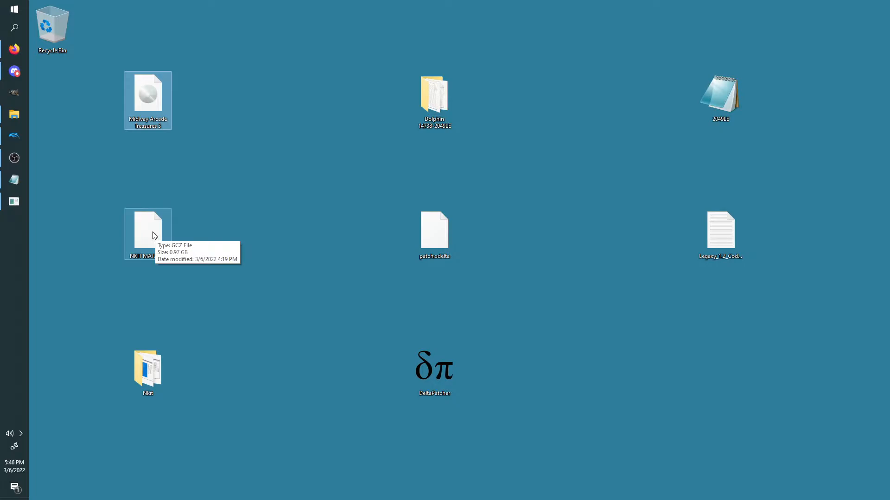
mouse_move(144, 233)
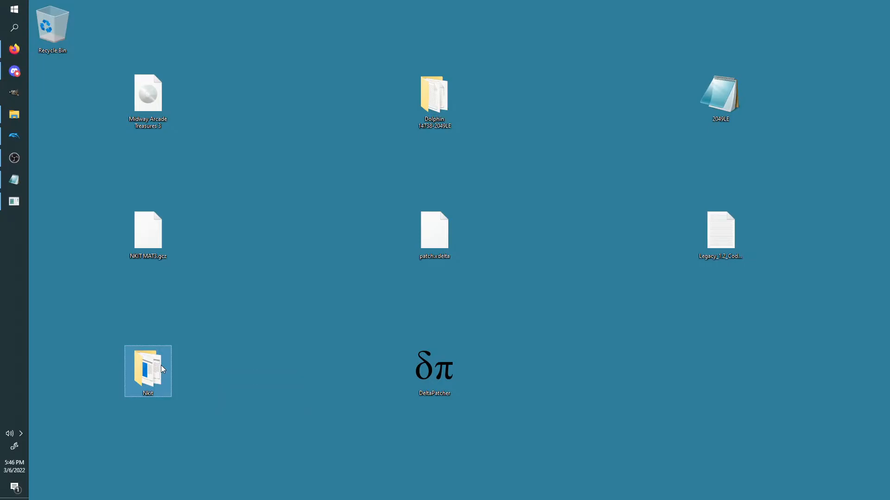
Run ConvertToISO from the Nkit folder and compare MD5 89AE6DA8F1EEACF1FE79B5B66B29DE01 in Notepad
double_click(147, 368)
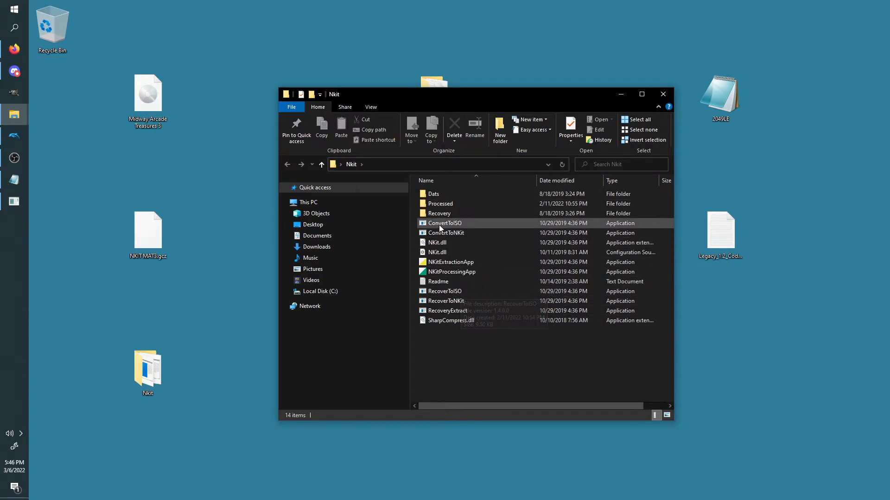
click(444, 223)
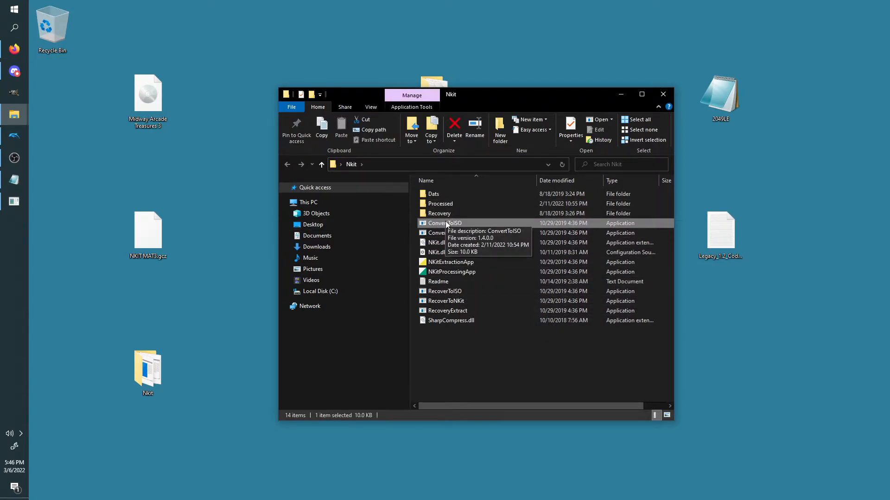
mouse_move(147, 94)
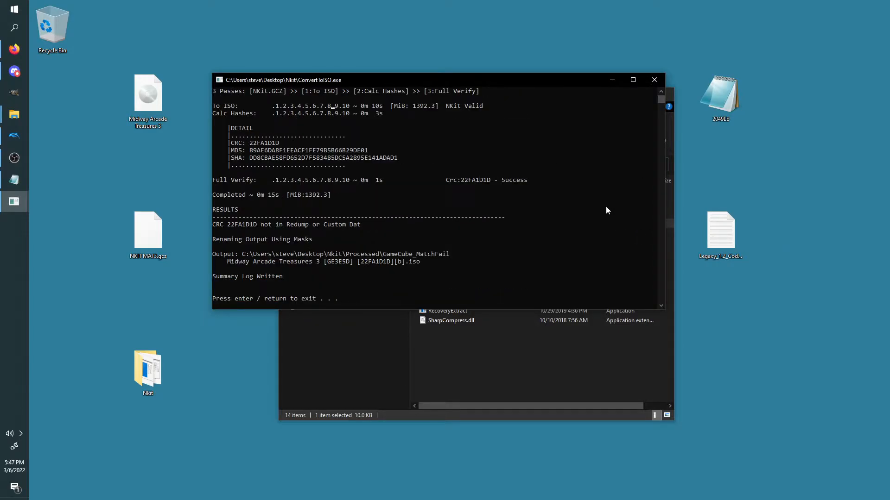
mouse_move(369, 149)
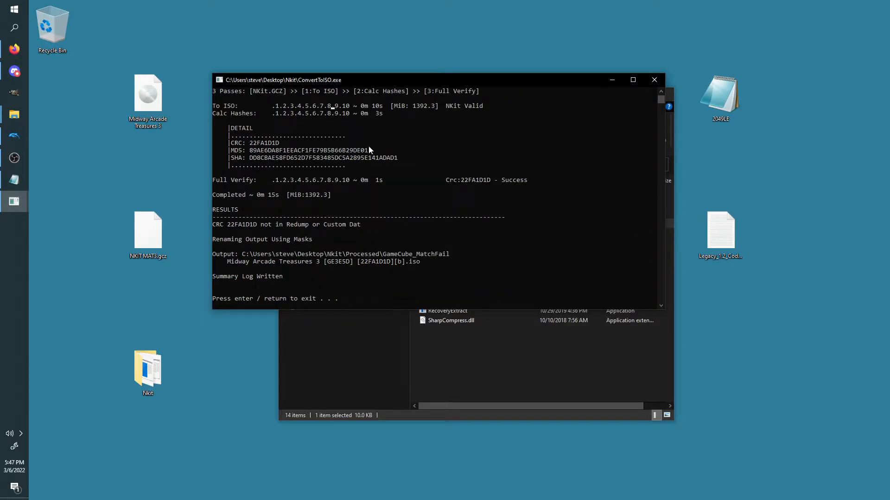
mouse_move(367, 156)
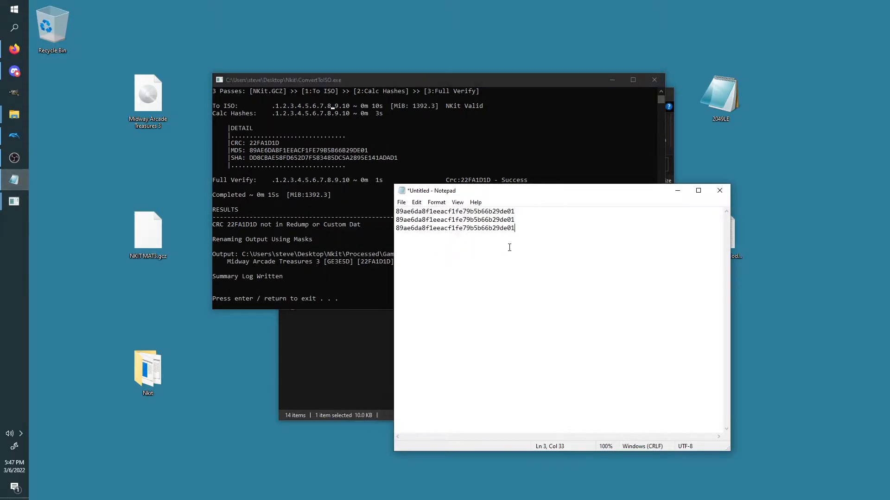
text(89AE6DA8F1EEACF1FE79B5B66B29DE01)
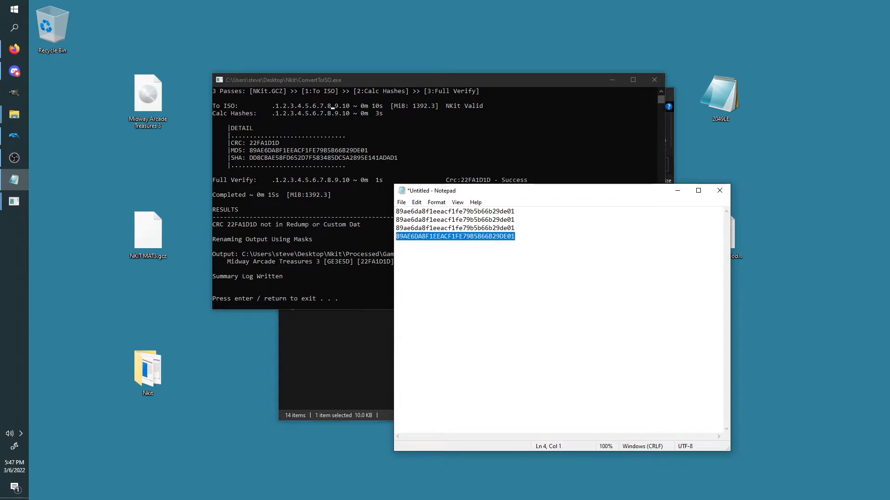
click(557, 237)
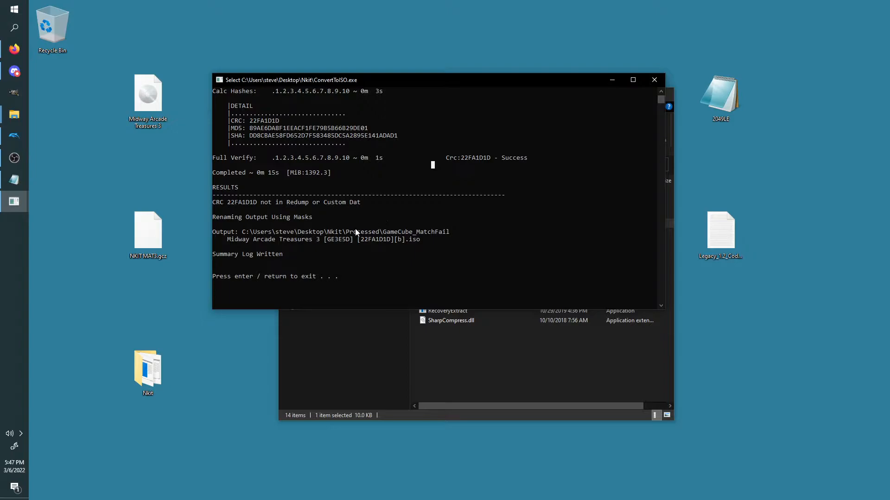
mouse_move(337, 235)
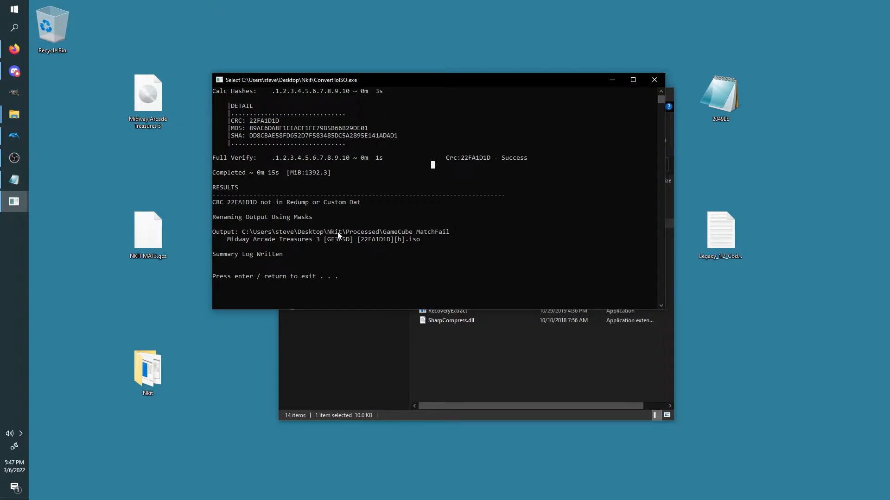
mouse_move(426, 244)
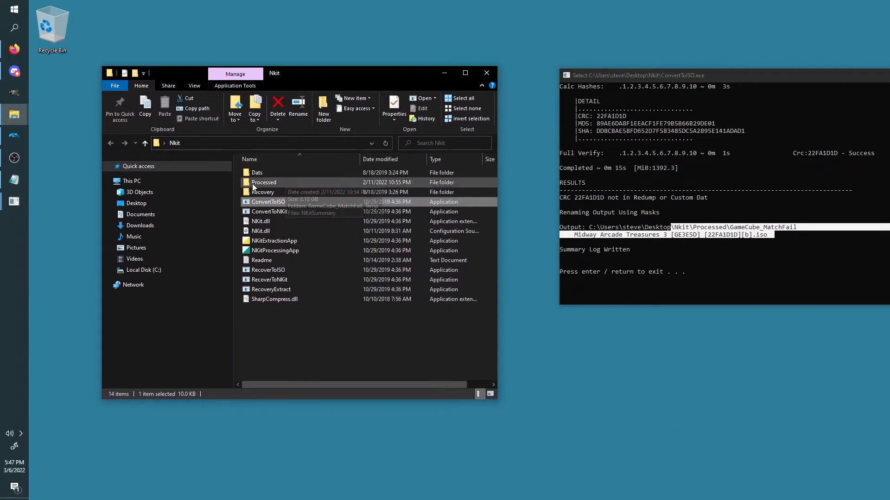
Open the Processed folder, then its GameCube_MatchFail subfolder
click(264, 182)
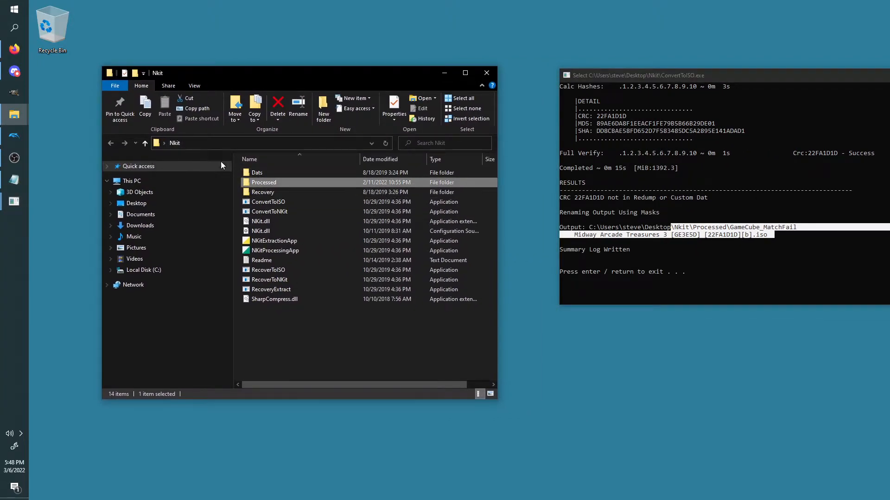
double_click(263, 182)
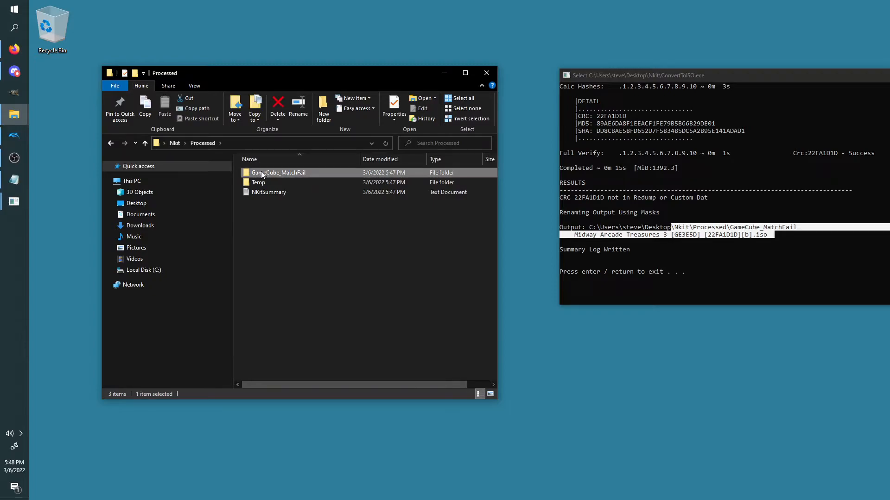
double_click(278, 173)
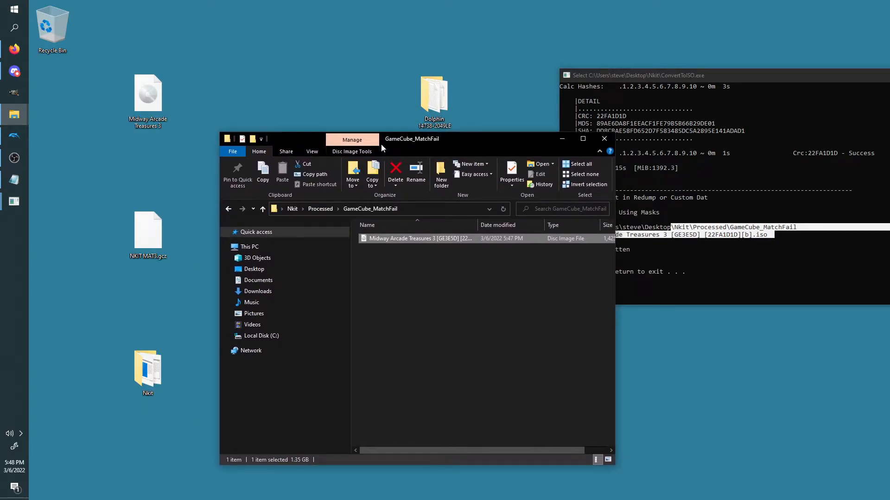
mouse_move(397, 241)
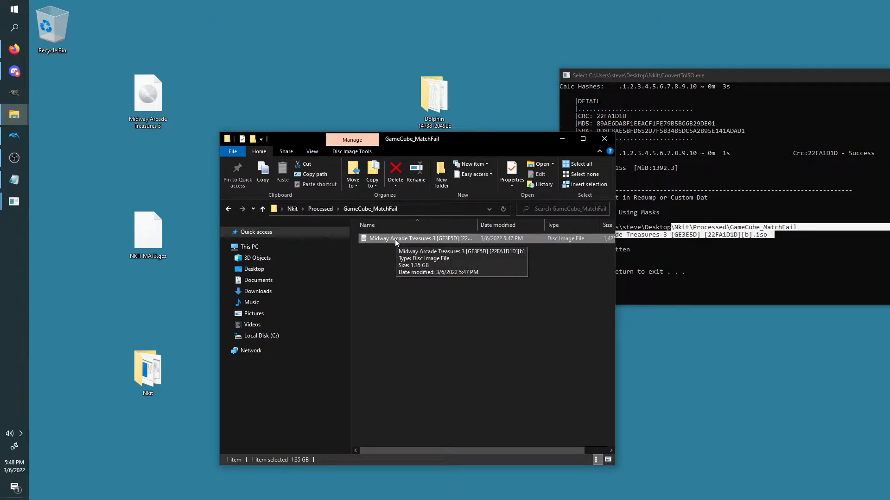
mouse_move(217, 108)
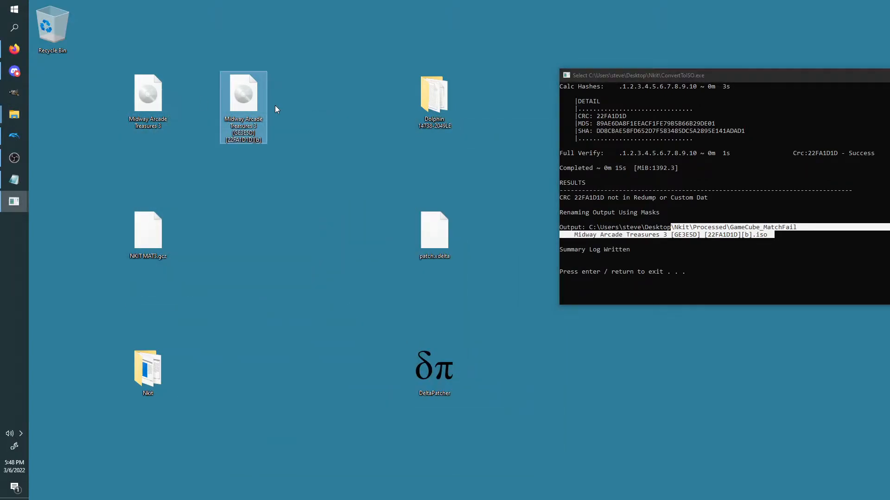
Delete the converted [GE3E5D] ISO copy from the desktop and select DeltaPatcher
click(148, 101)
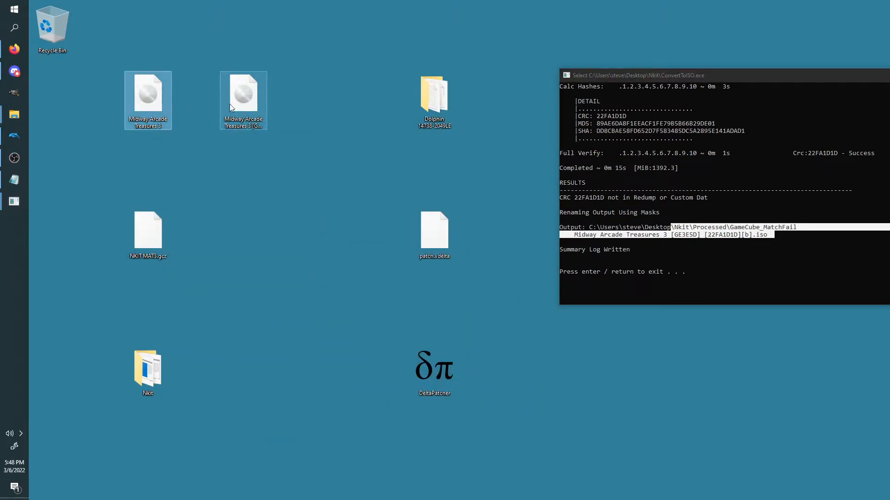
right_click(243, 99)
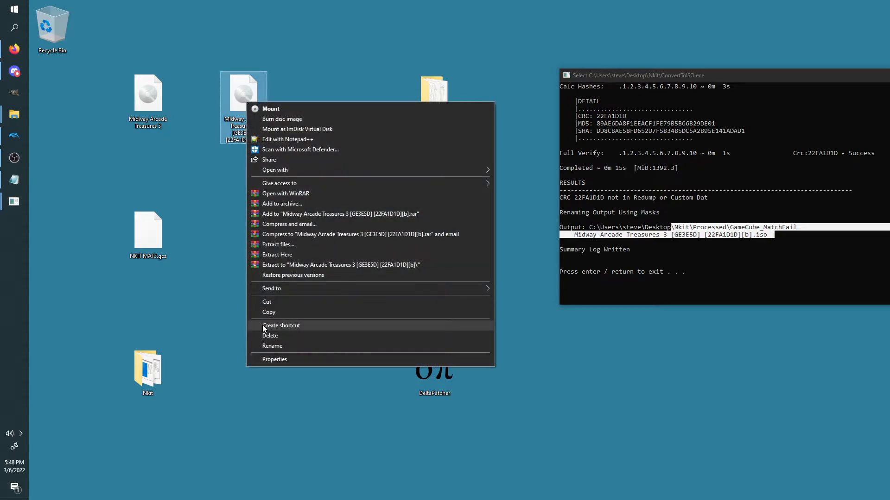
click(261, 349)
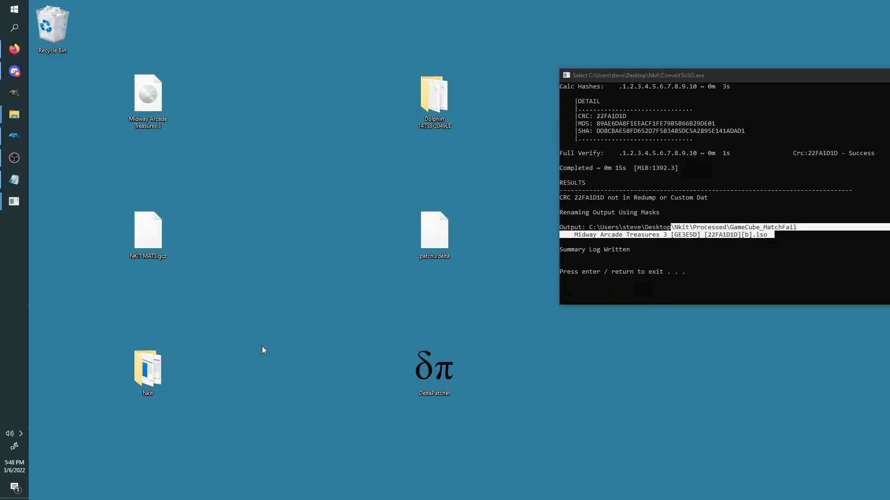
click(434, 232)
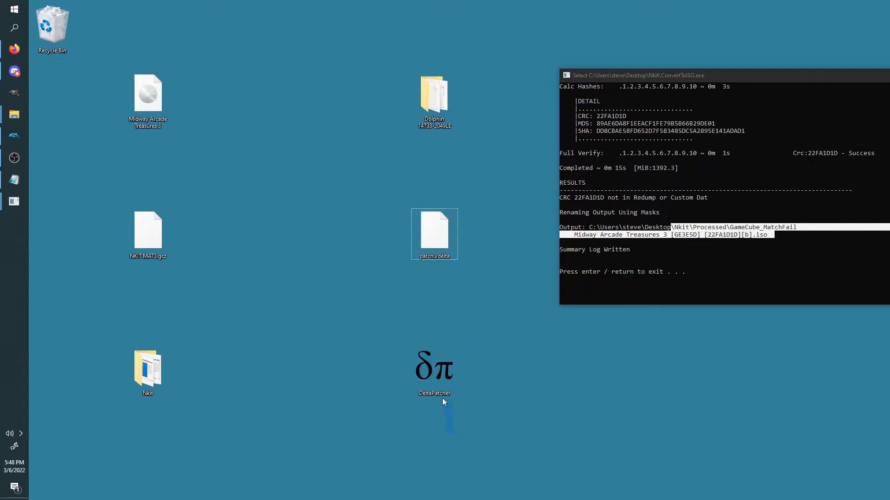
mouse_move(435, 372)
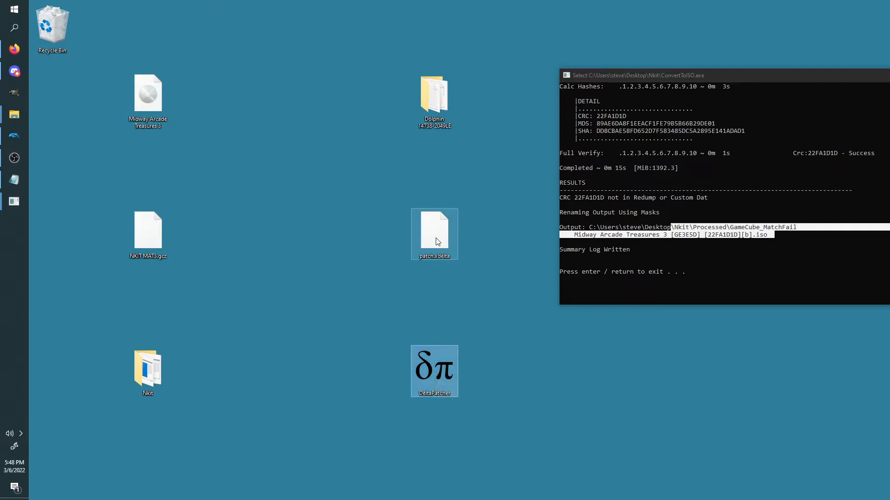
mouse_move(452, 400)
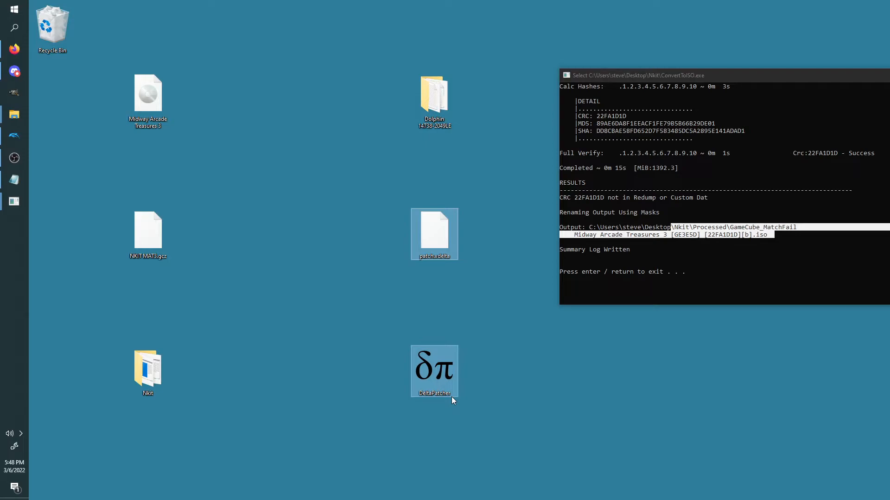
mouse_move(433, 99)
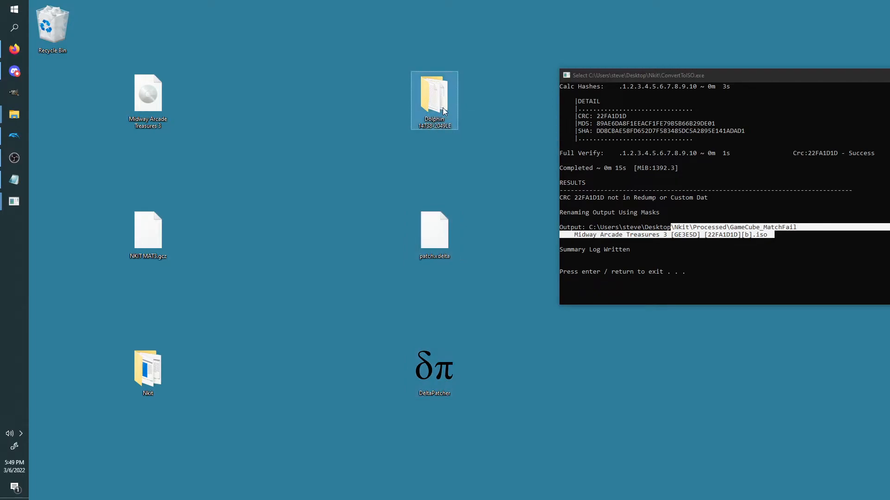
mouse_move(434, 100)
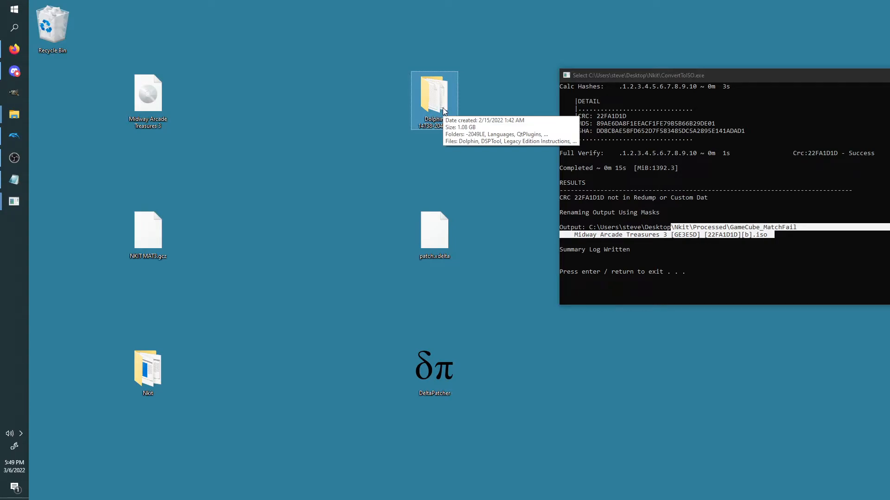
click(434, 372)
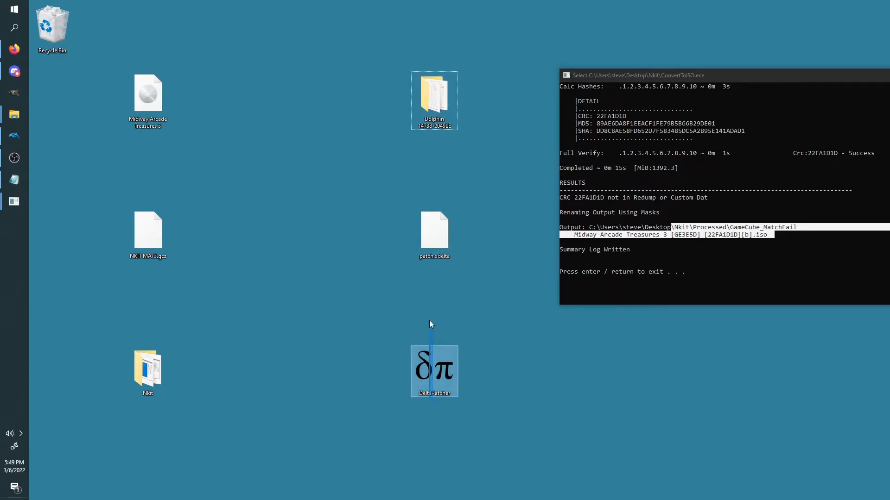
mouse_move(432, 91)
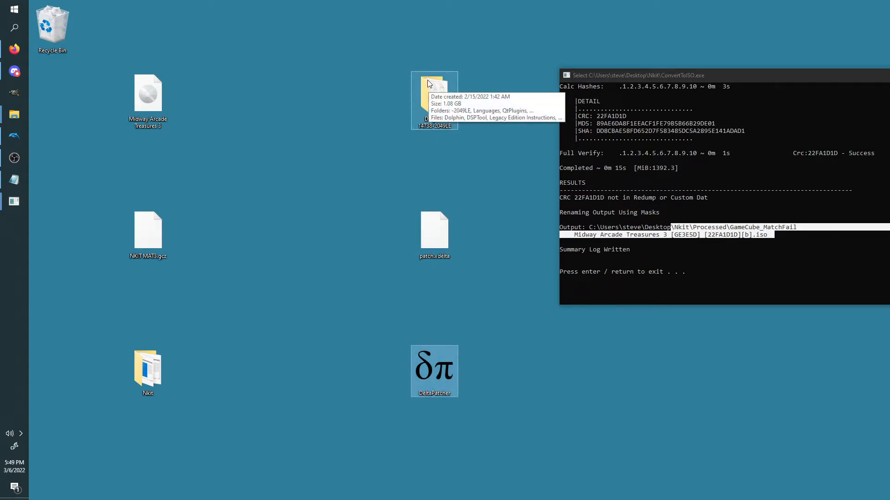
mouse_move(384, 73)
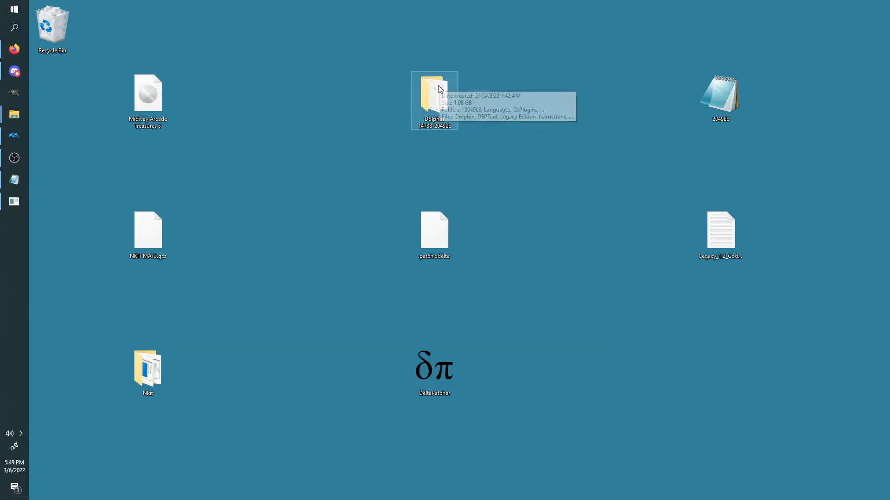
Open the Dolphin 14738-2049LE folder, then Rush 2049 Legacy Edition Path & Patch
double_click(434, 99)
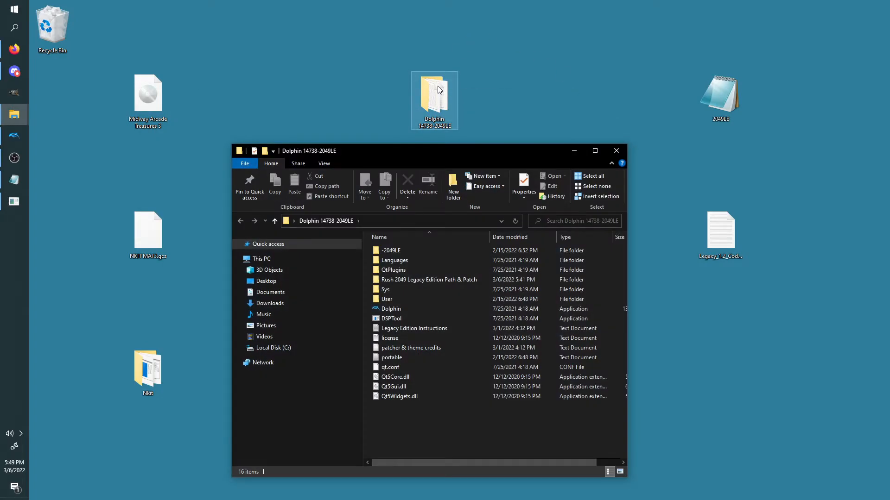
mouse_move(274, 107)
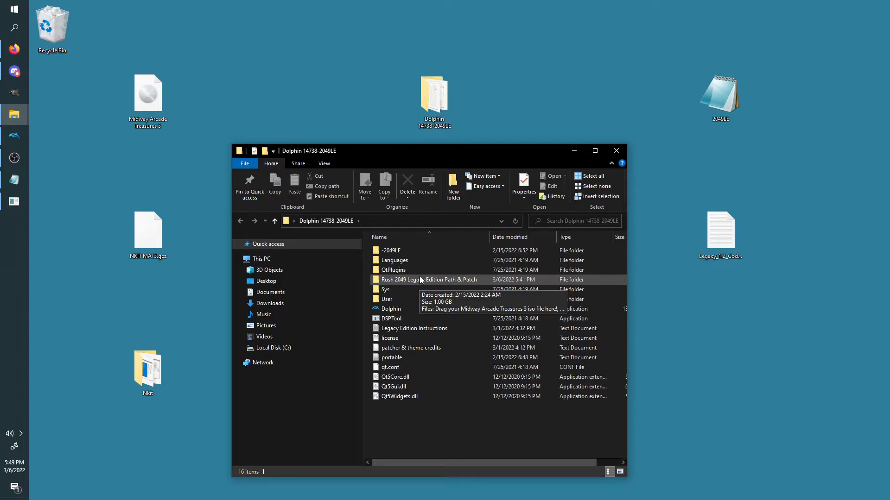
double_click(428, 280)
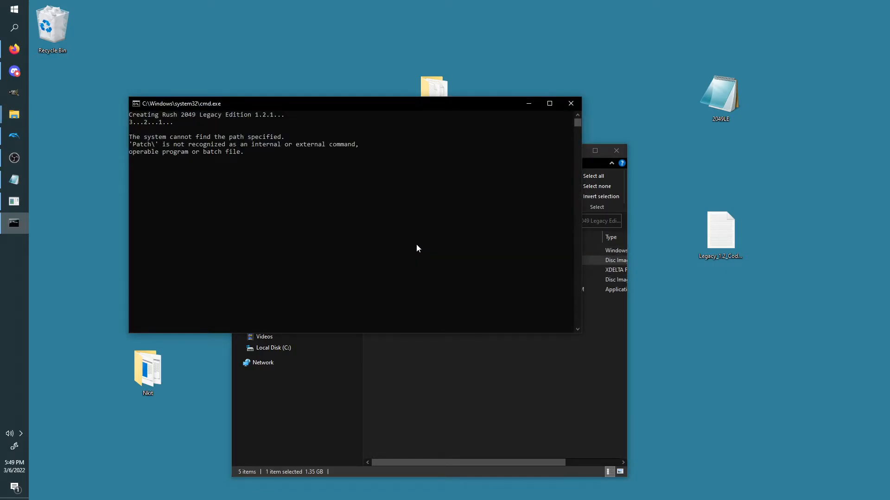
mouse_move(326, 153)
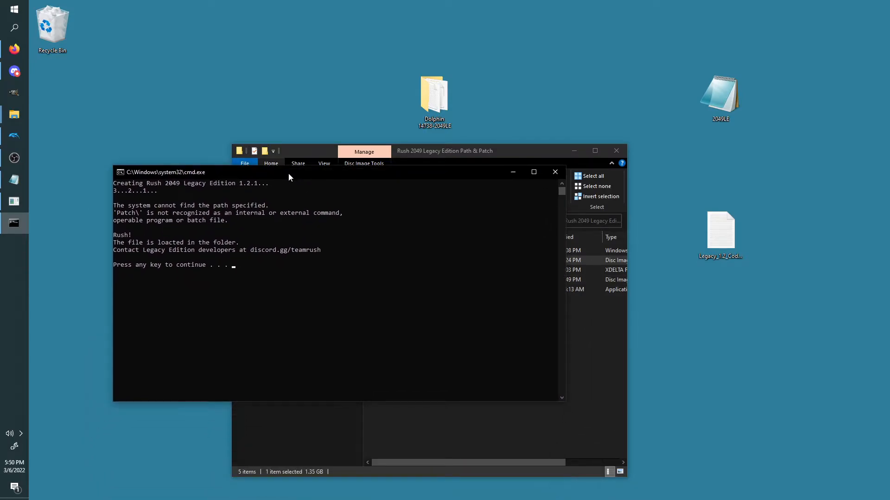
mouse_move(266, 231)
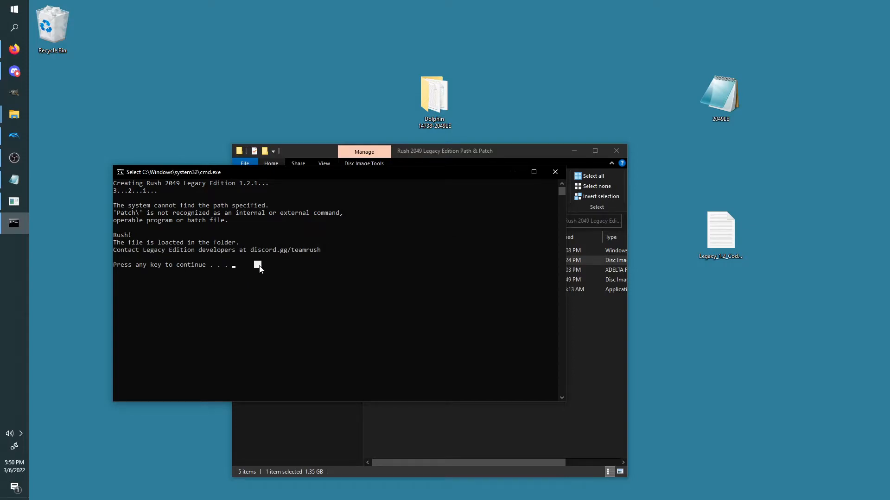
mouse_move(199, 276)
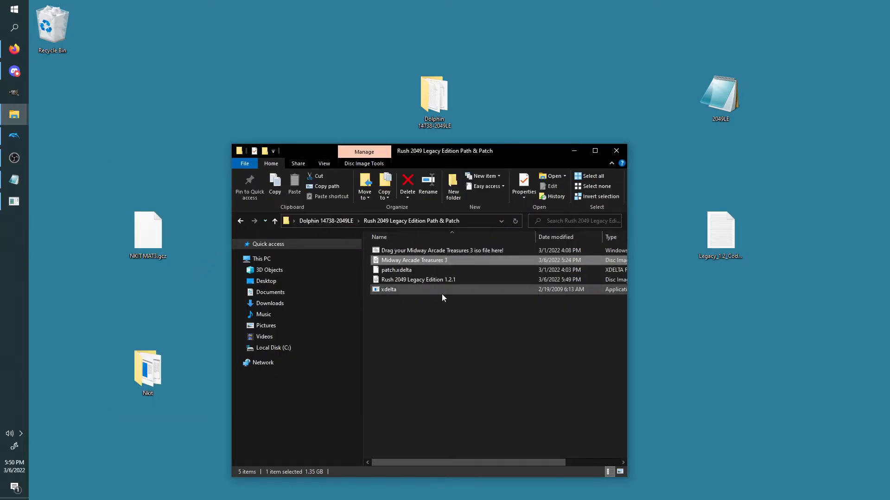
Select Rush 2049 Legacy Edition 1.2.1.iso to check its size
click(417, 279)
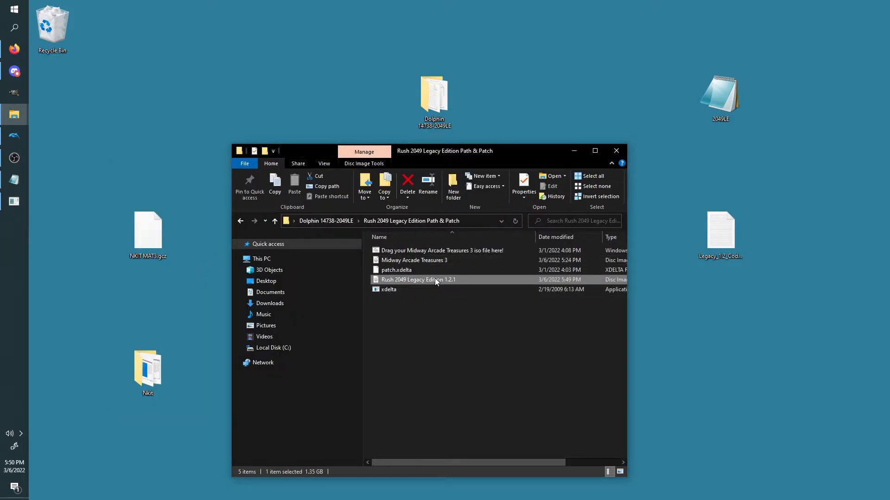
mouse_move(427, 284)
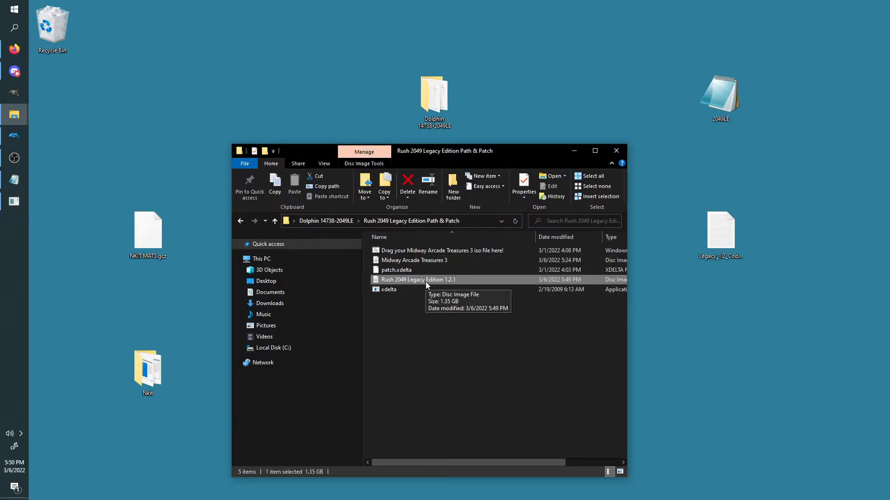
mouse_move(423, 281)
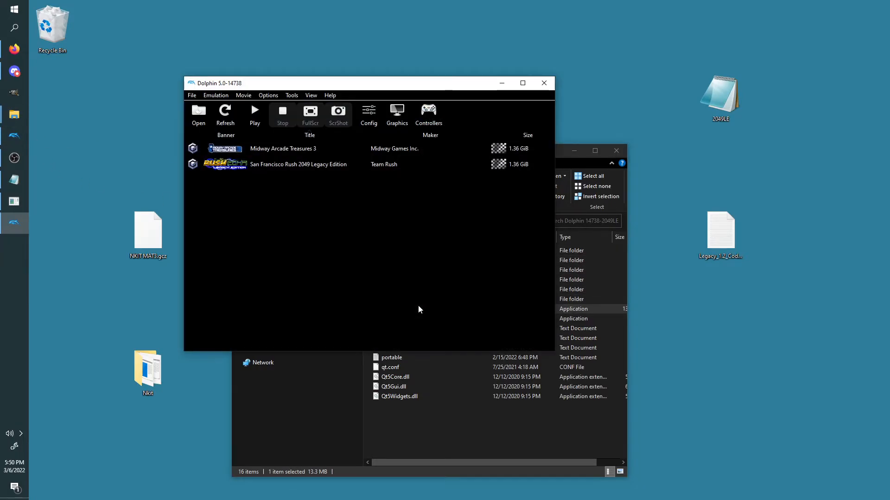
Replace Dolphin's games folder with Rush 2049 Legacy Edition Path & Patch in Paths settings
click(268, 95)
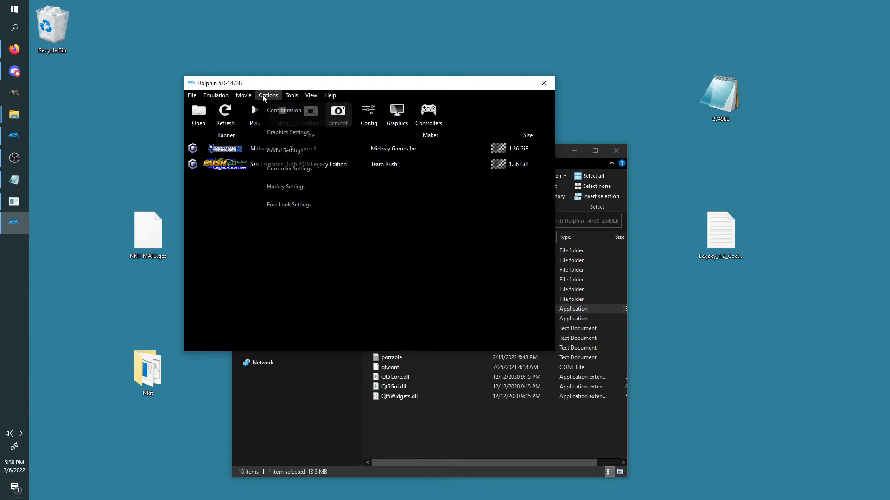
click(310, 94)
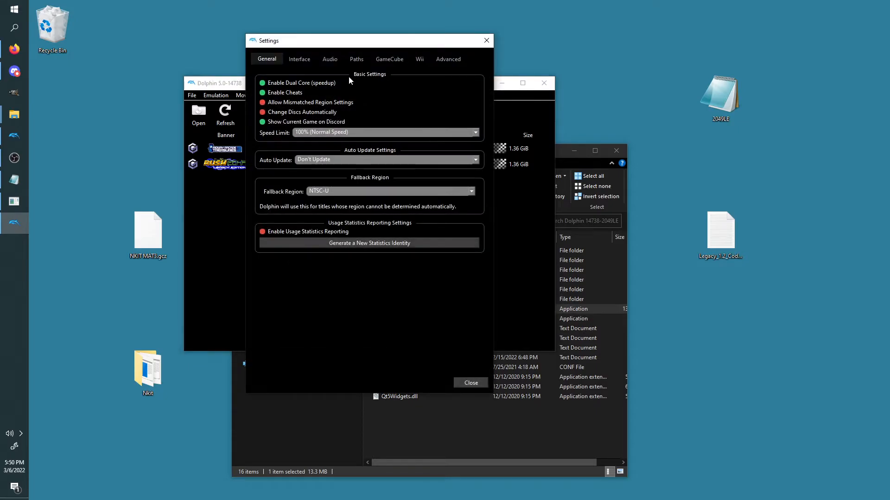
click(356, 58)
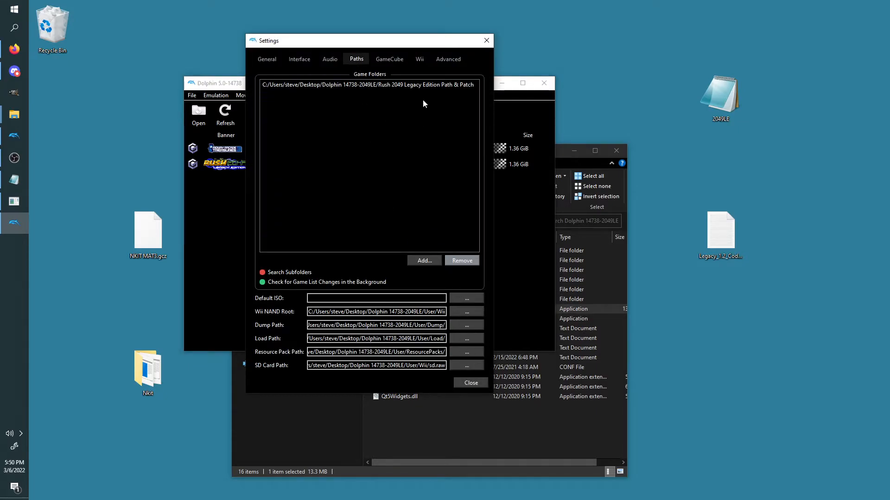
click(470, 382)
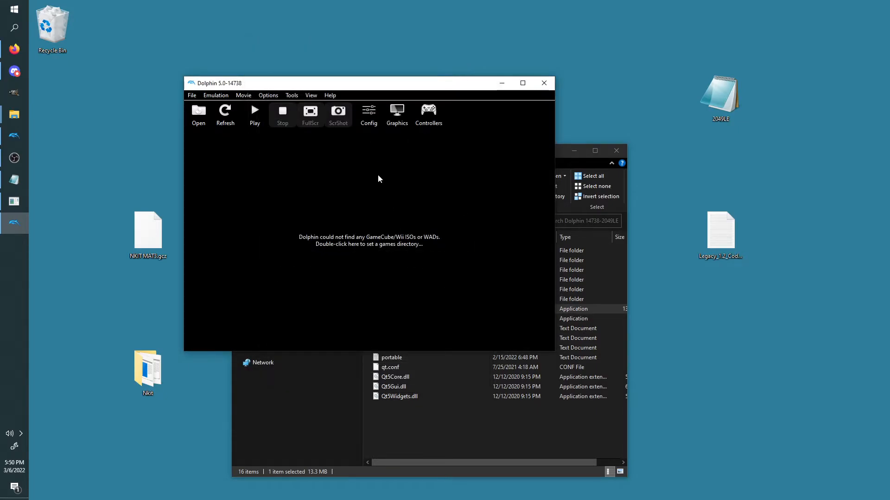
mouse_move(316, 222)
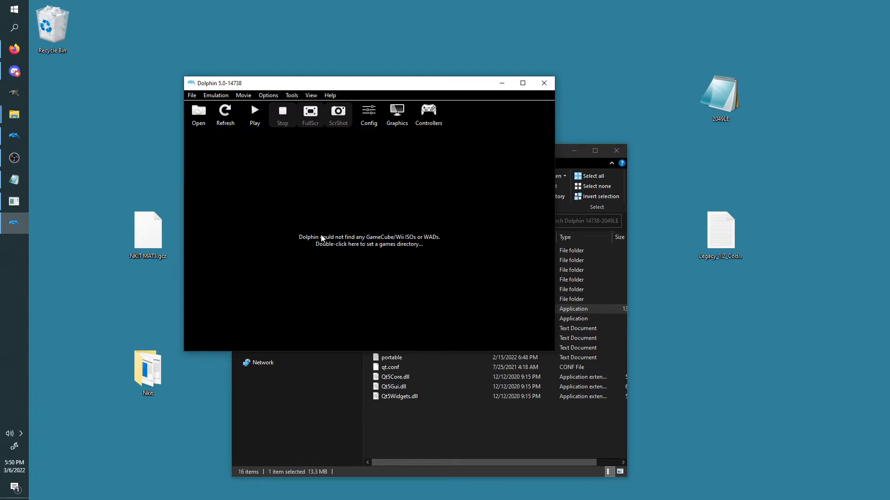
mouse_move(355, 246)
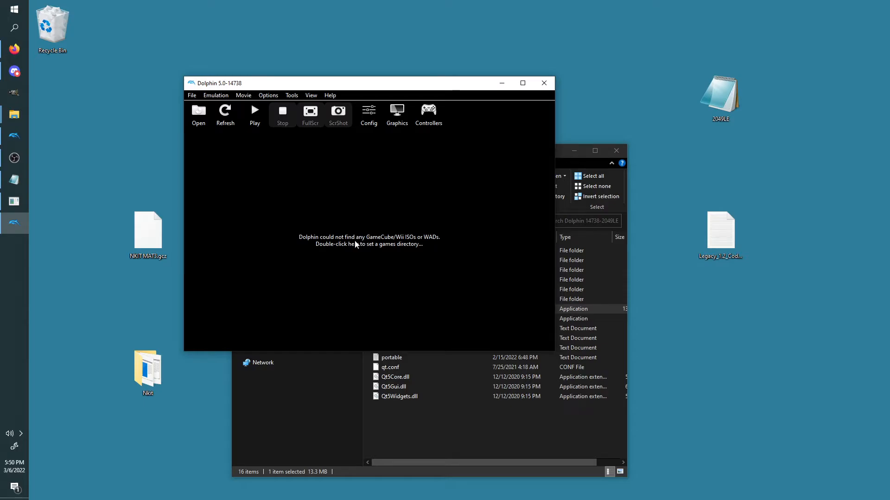
double_click(367, 241)
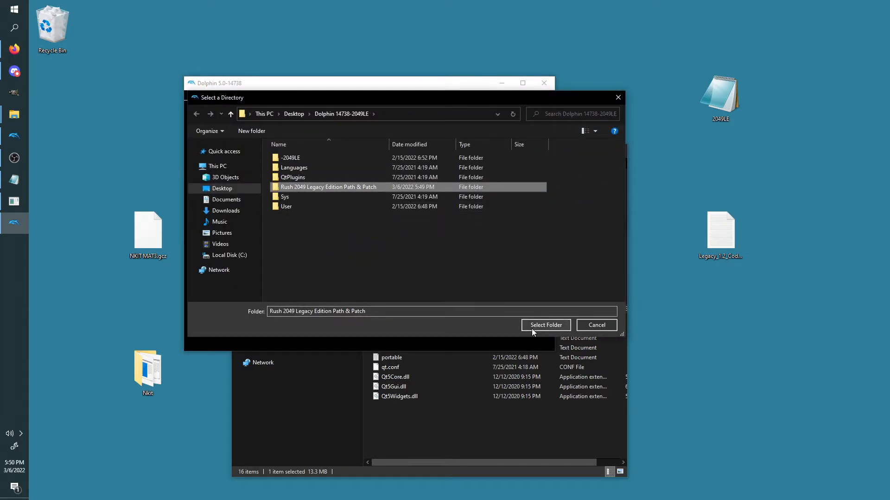
click(545, 325)
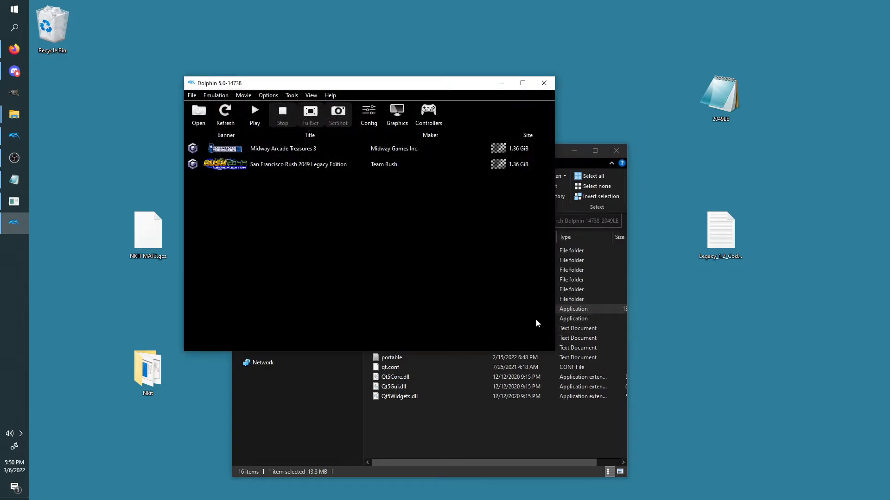
mouse_move(467, 189)
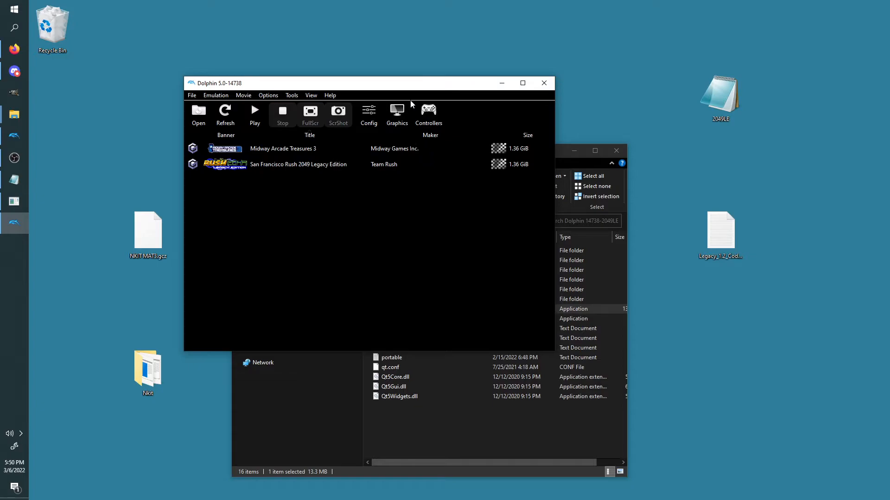
mouse_move(397, 112)
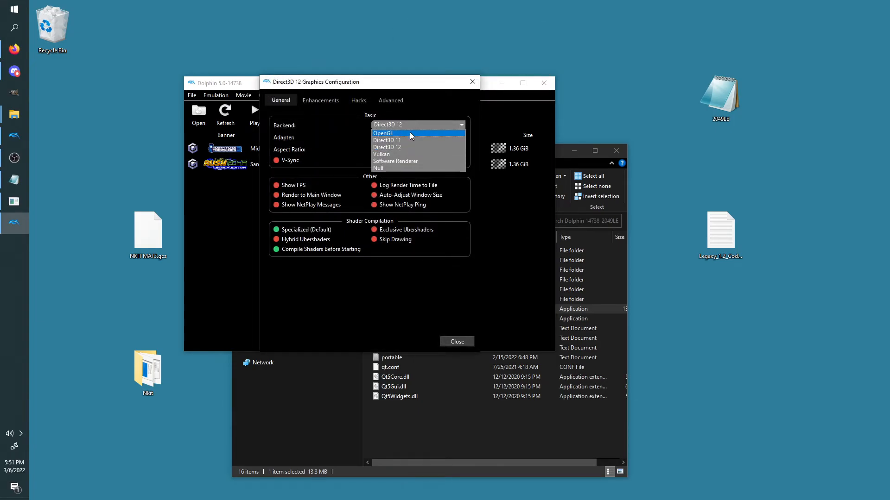
Set graphics backend Direct3D 12 with the NVIDIA GeForce RTX 3060 Ti adapter
click(384, 133)
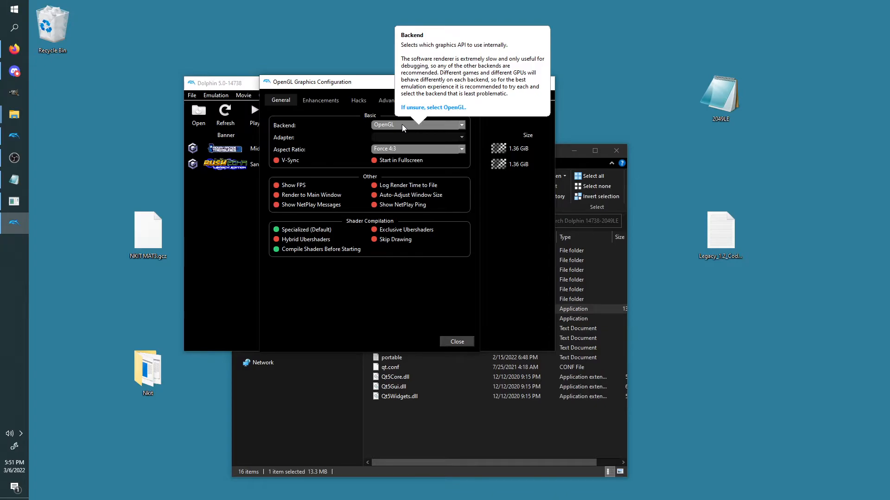
mouse_move(432, 127)
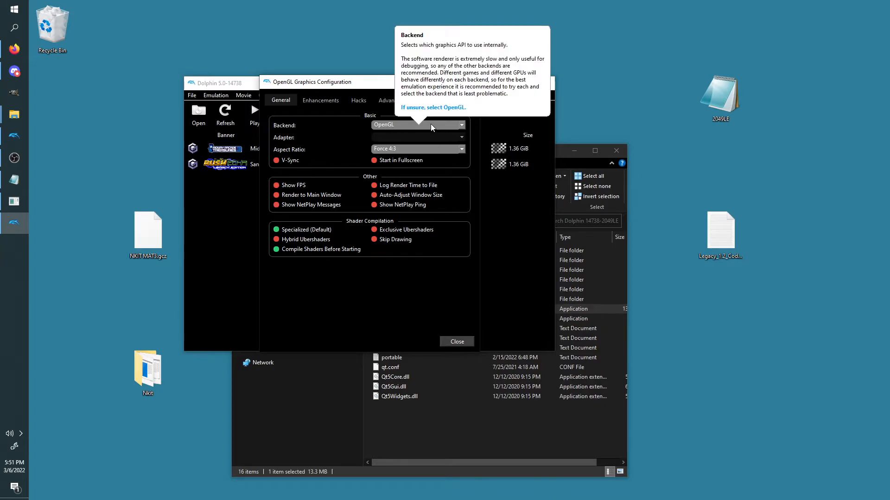
click(417, 125)
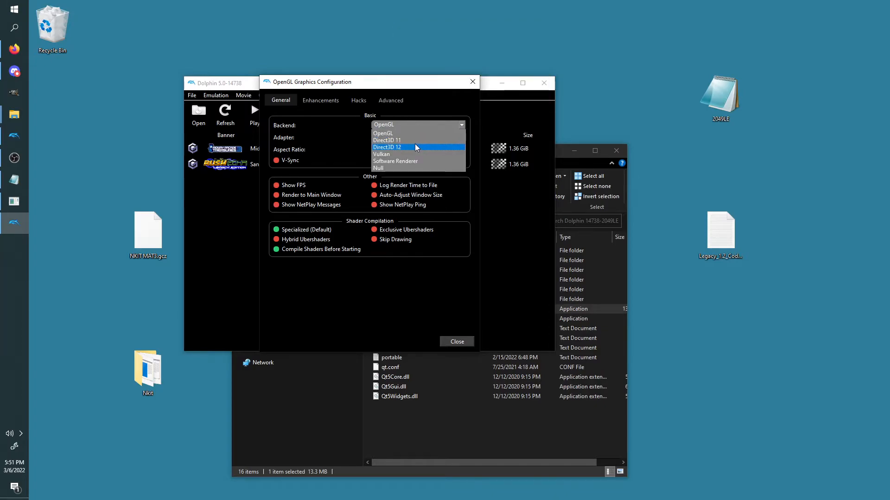
mouse_move(418, 139)
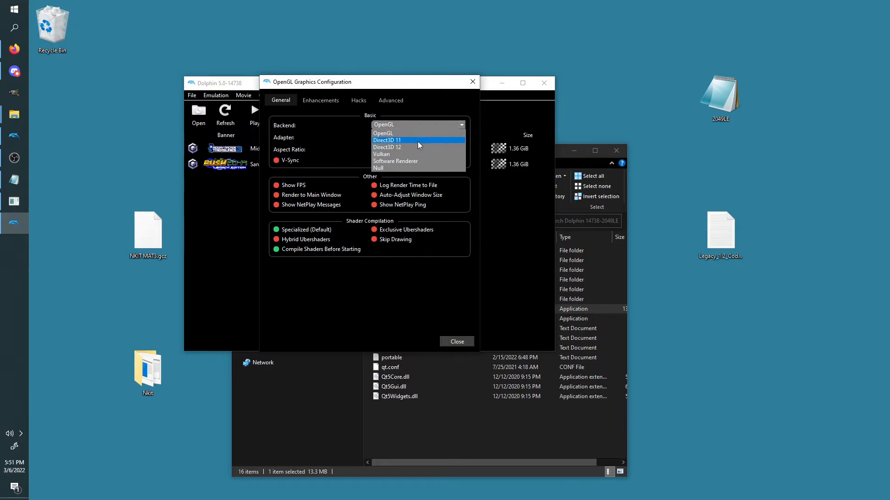
click(387, 147)
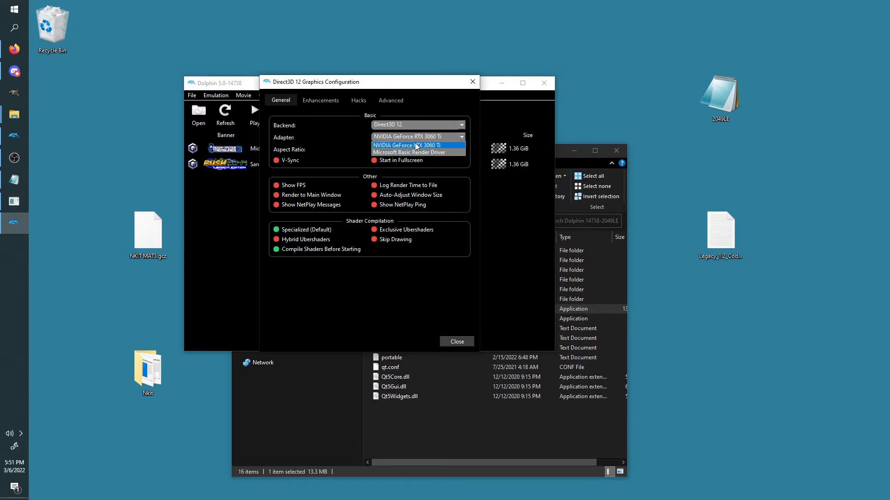
click(414, 145)
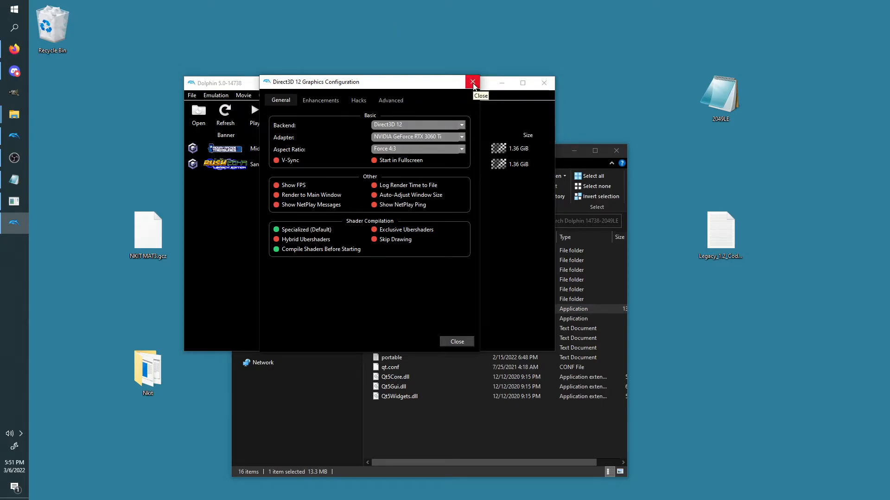
click(472, 82)
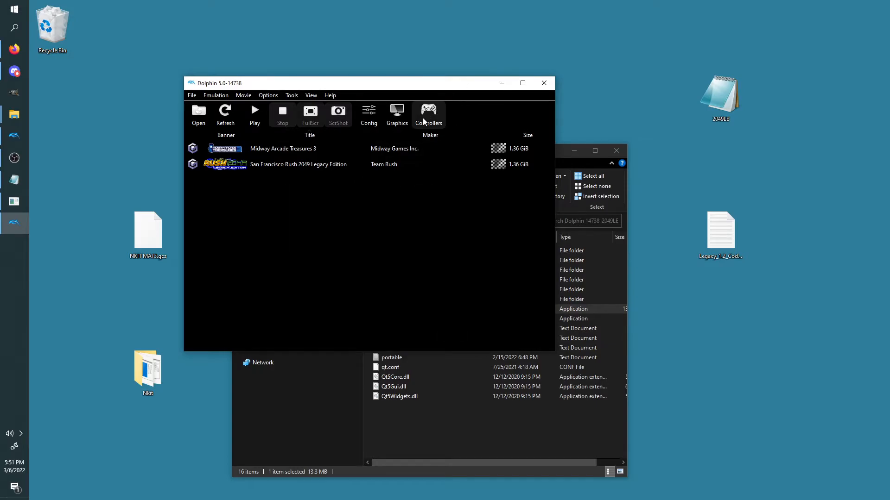
Make GameCube Port 1 a Standard Controller, map A to X, and close controller settings
click(430, 116)
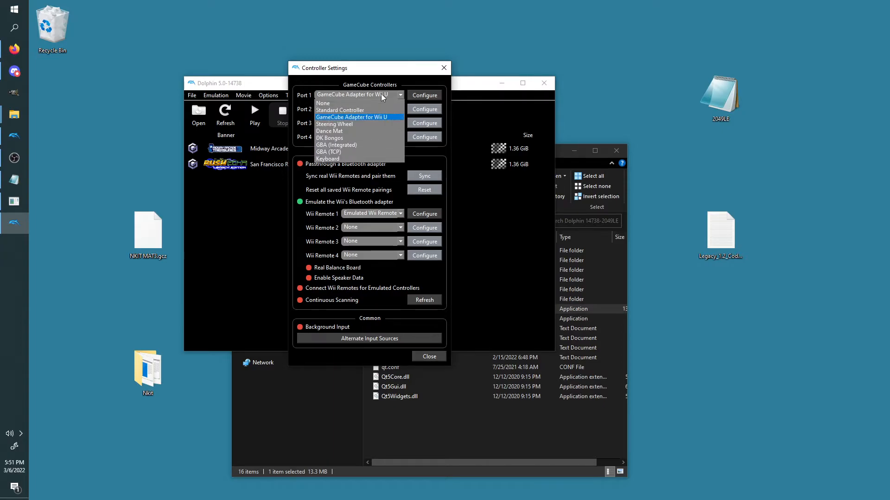
mouse_move(339, 110)
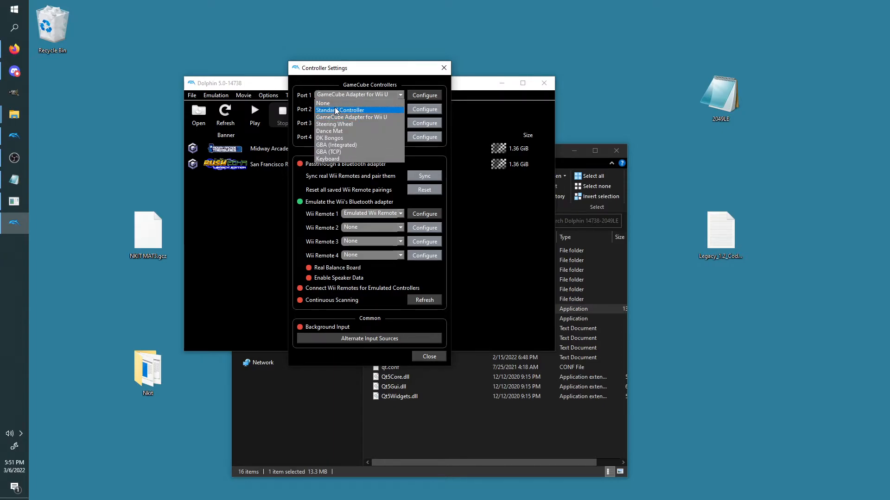
click(339, 109)
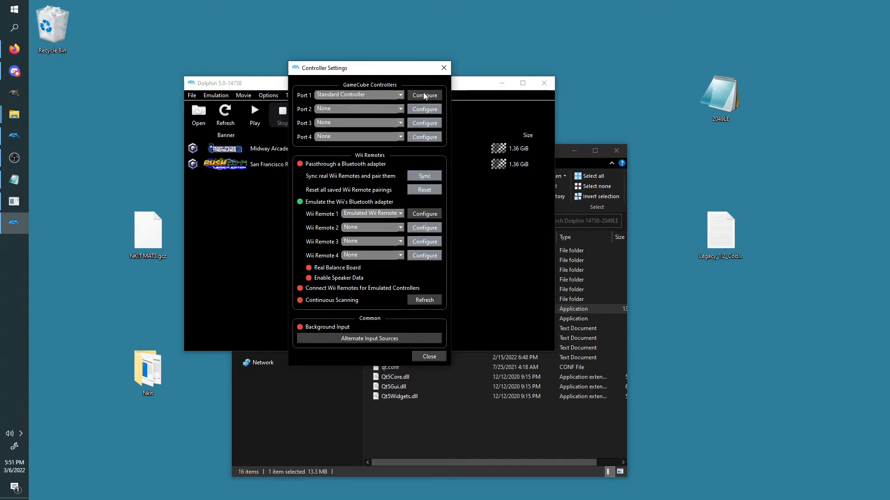
click(424, 94)
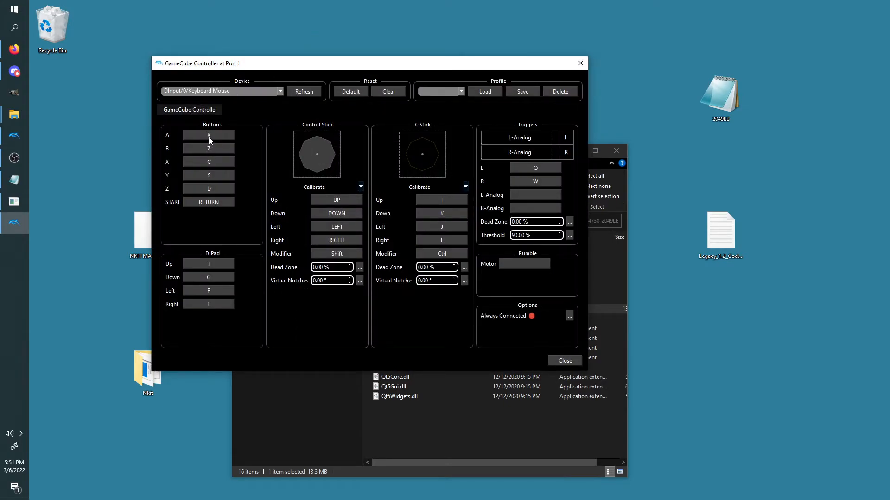
mouse_move(223, 138)
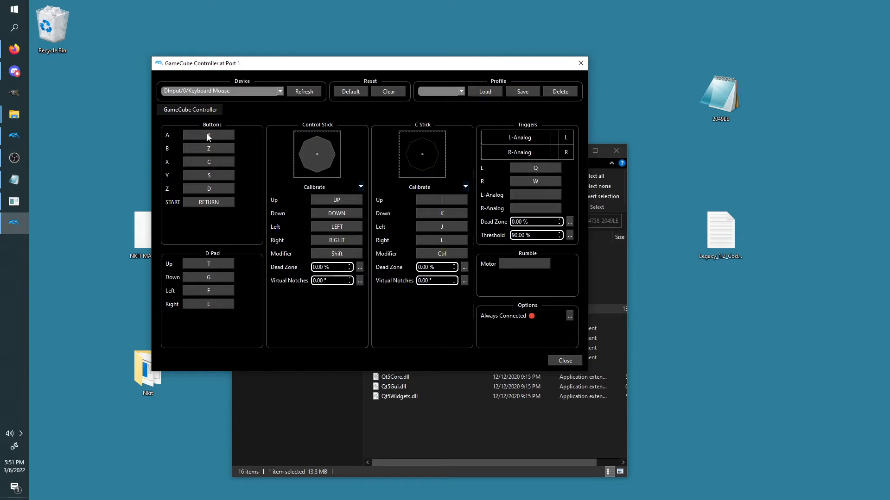
mouse_move(208, 135)
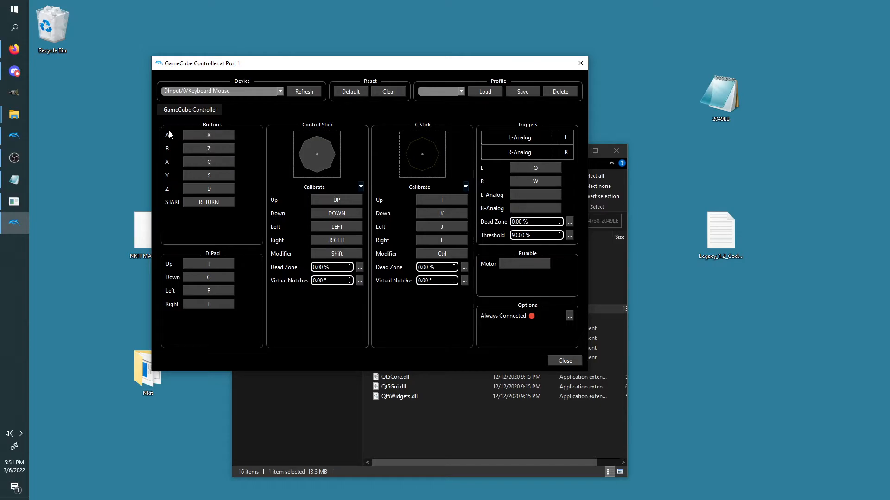
click(564, 360)
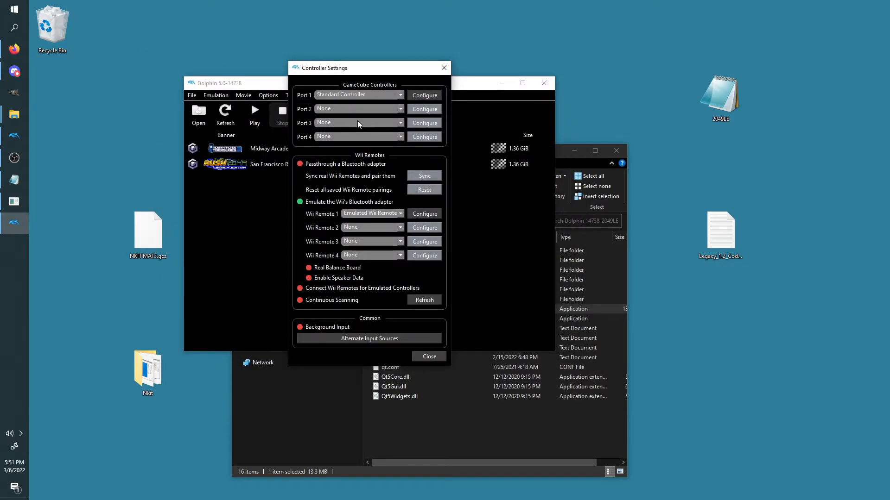
mouse_move(427, 69)
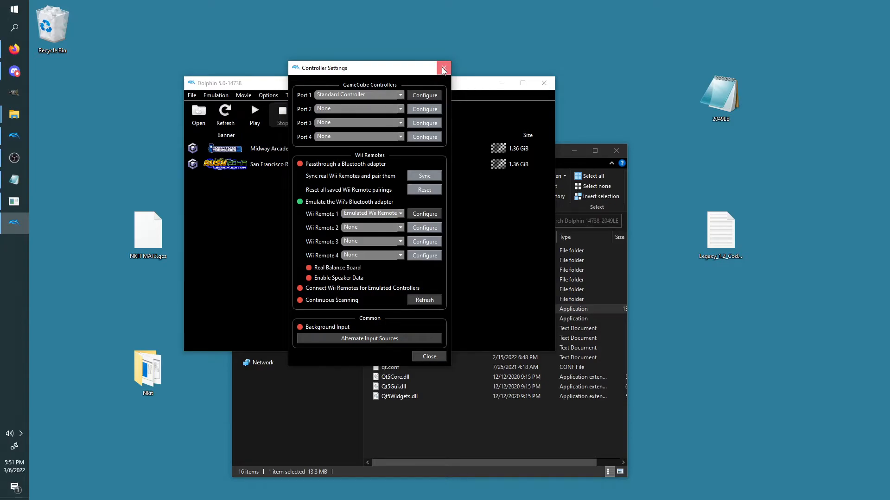
click(442, 68)
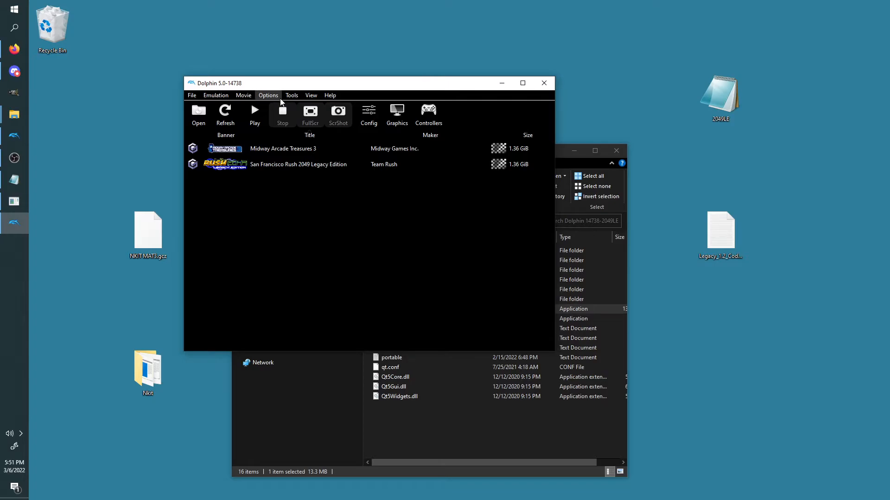
Select and launch San Francisco Rush 2049 Legacy Edition from the Dolphin game list
click(299, 164)
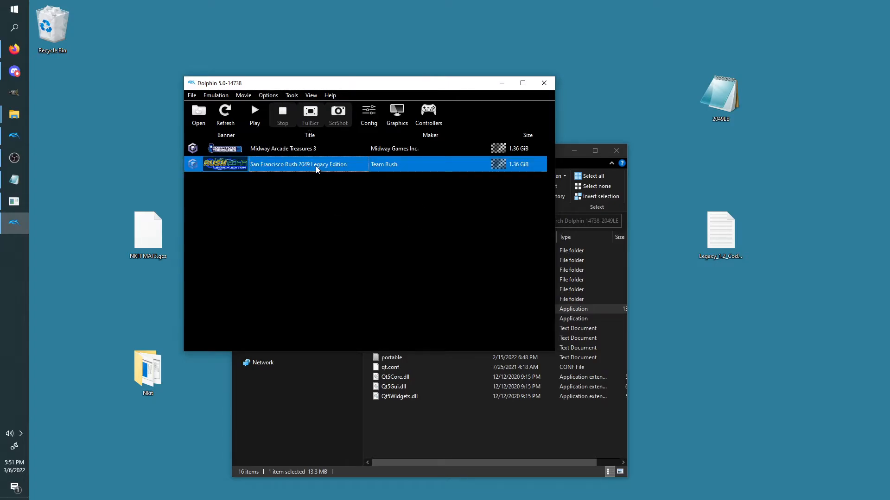
double_click(305, 164)
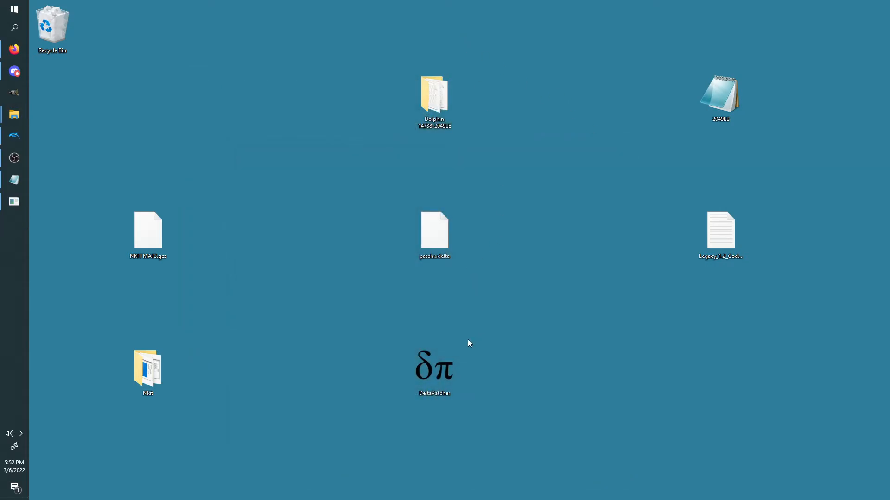
mouse_move(455, 420)
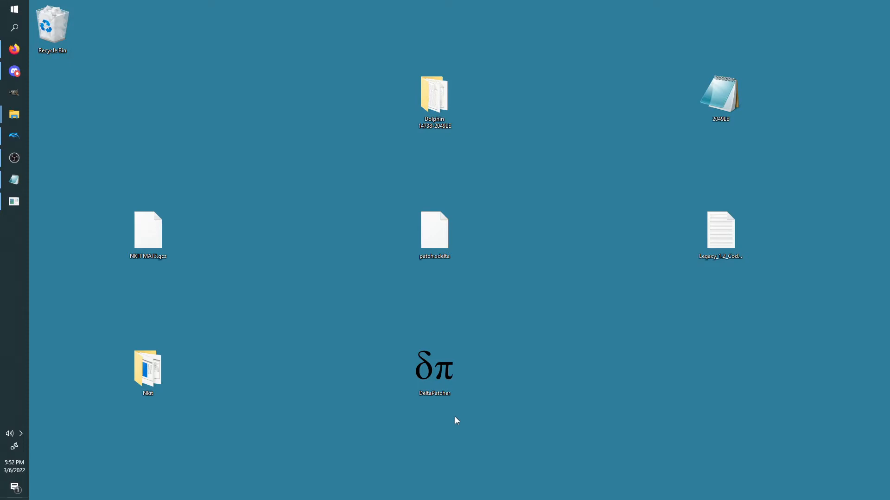
mouse_move(434, 369)
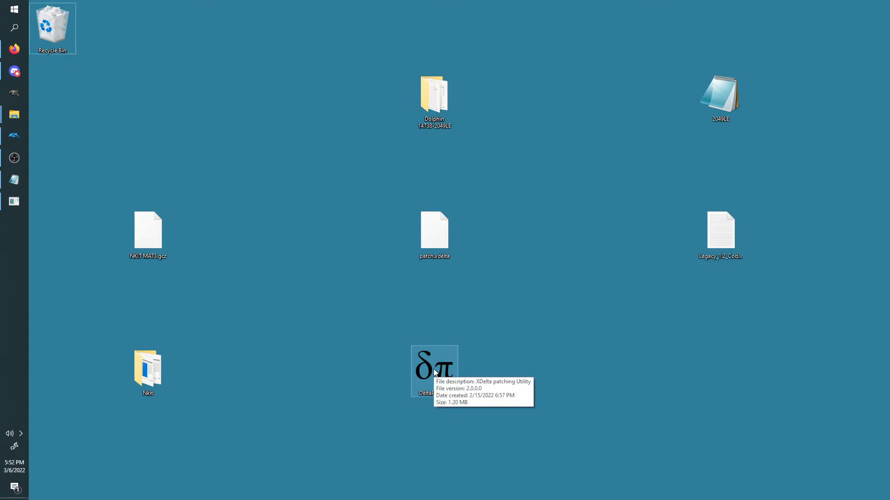
Apply patch.xdelta to Midway Arcade Treasures 3.iso in Delta Patcher, then close it
double_click(434, 369)
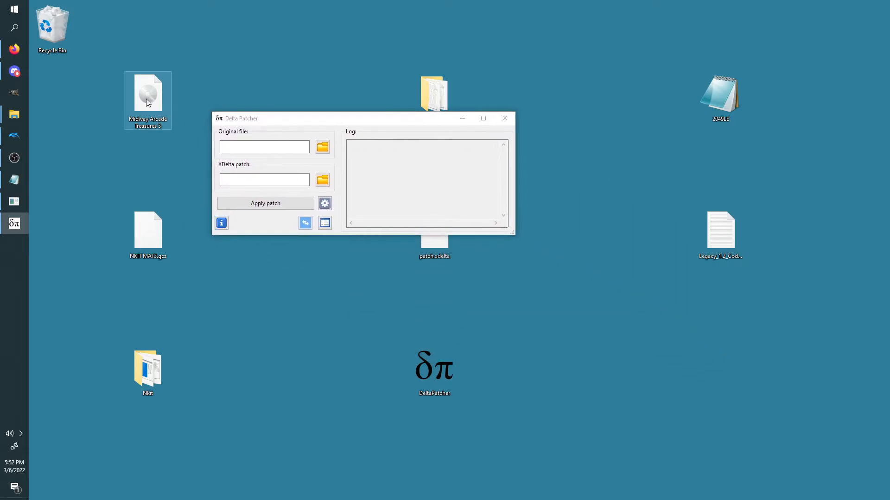
click(322, 146)
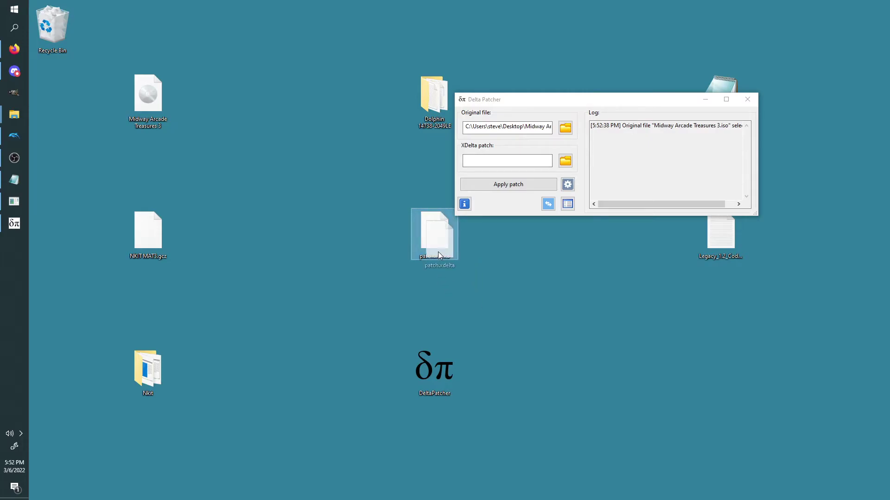
mouse_move(437, 259)
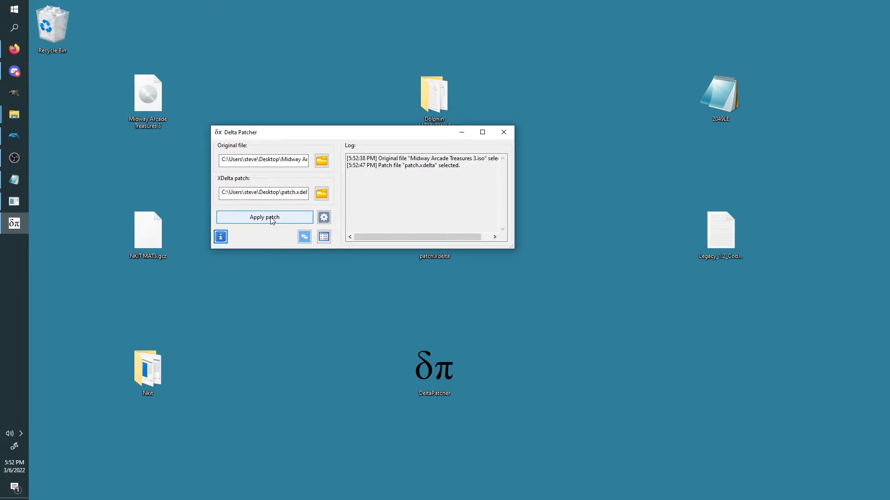
click(433, 369)
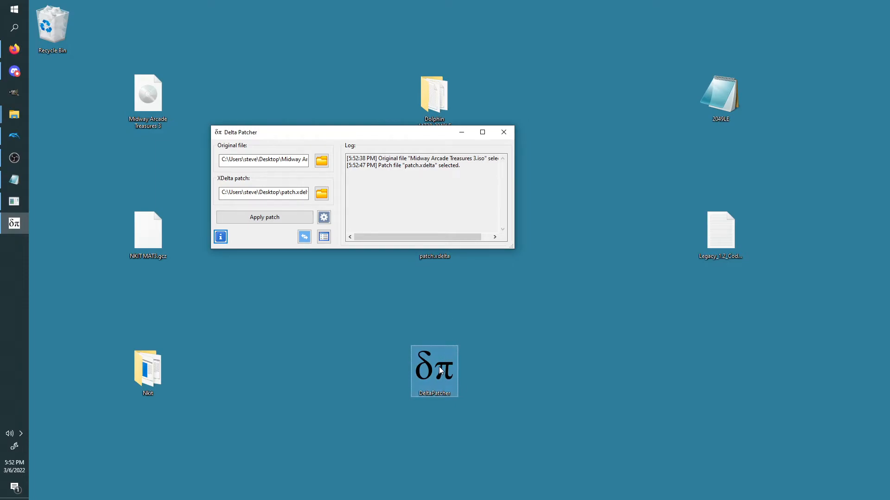
mouse_move(472, 264)
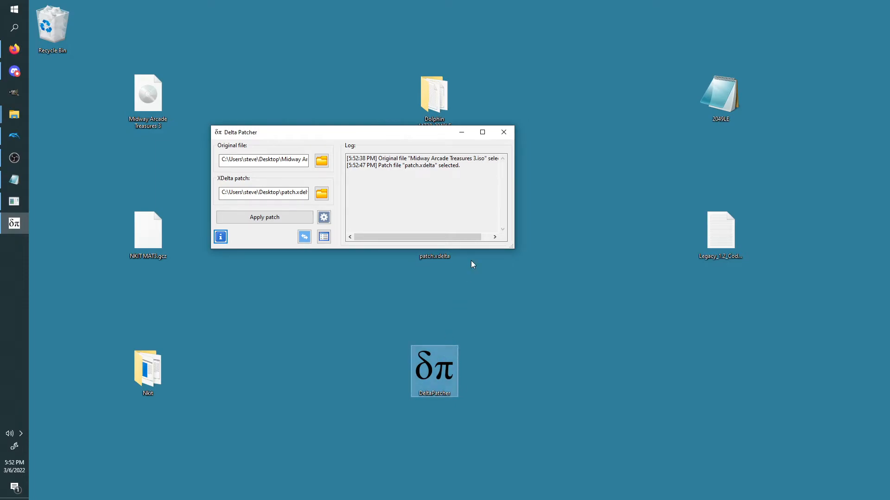
mouse_move(503, 132)
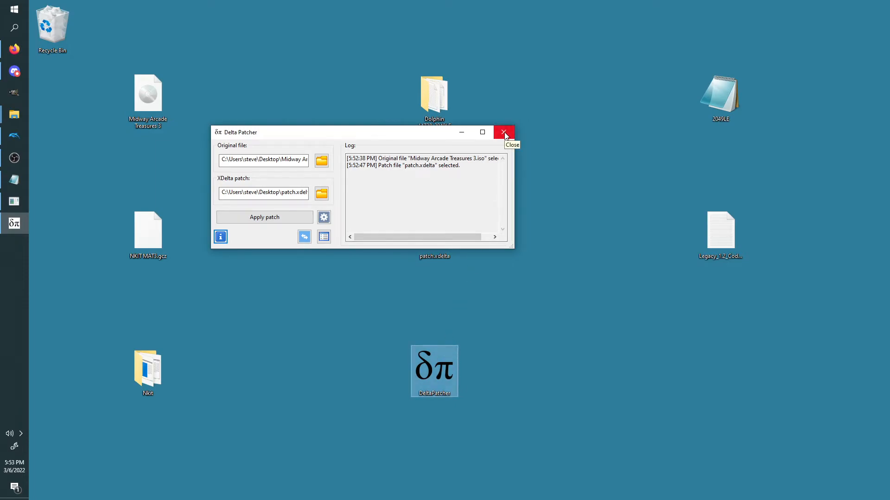
click(503, 132)
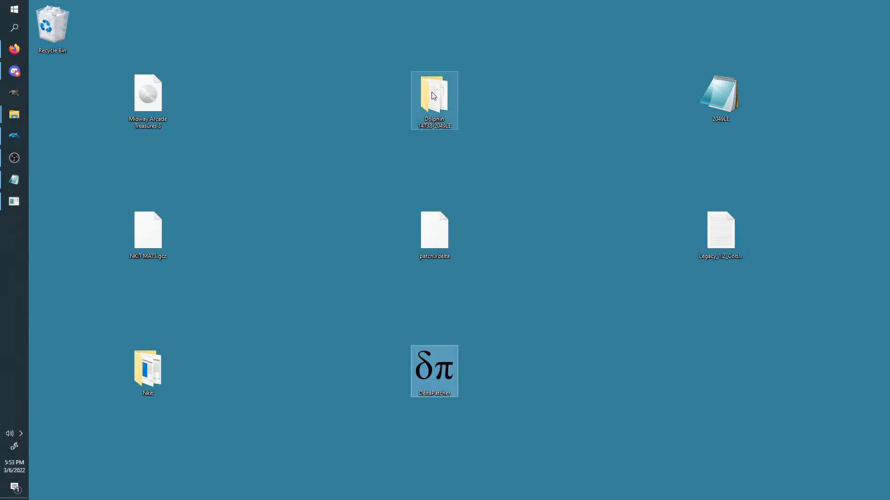
Launch Dolphin from the Dolphin 14738-2049LE folder and open the Legacy 1.2 codelist
double_click(434, 99)
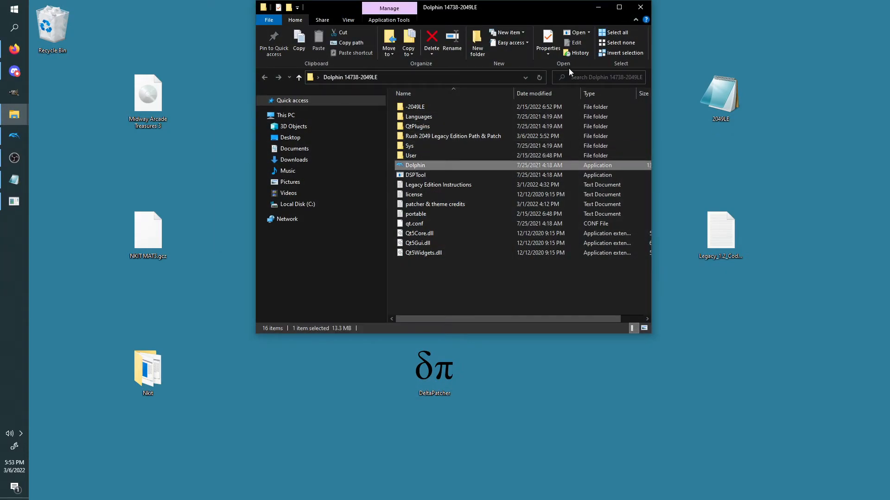
click(267, 95)
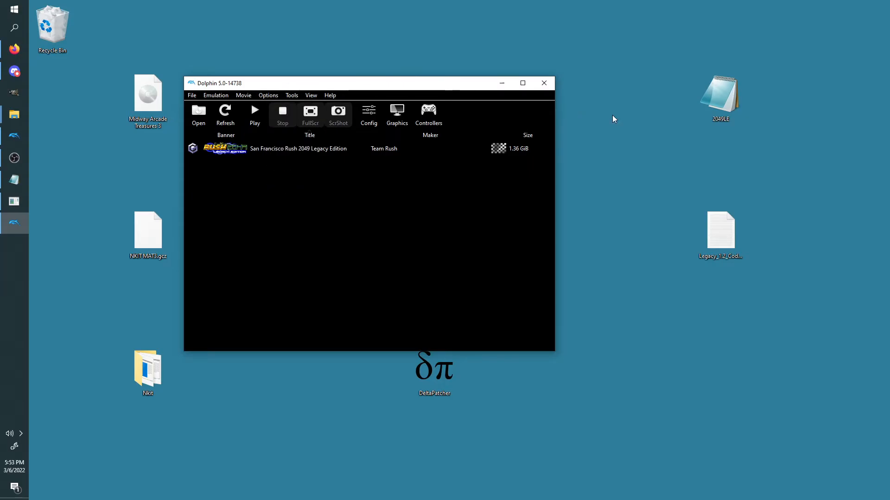
double_click(719, 97)
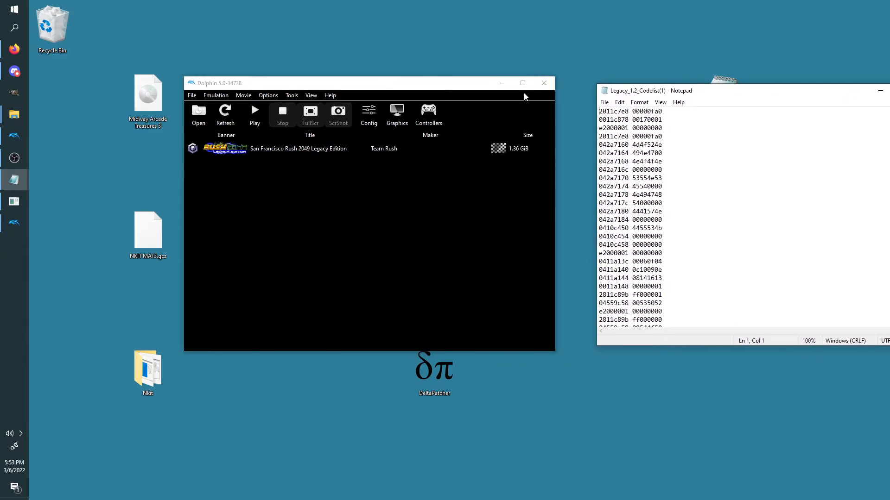
Turn on Enable Cheats in Dolphin's General configuration
click(268, 95)
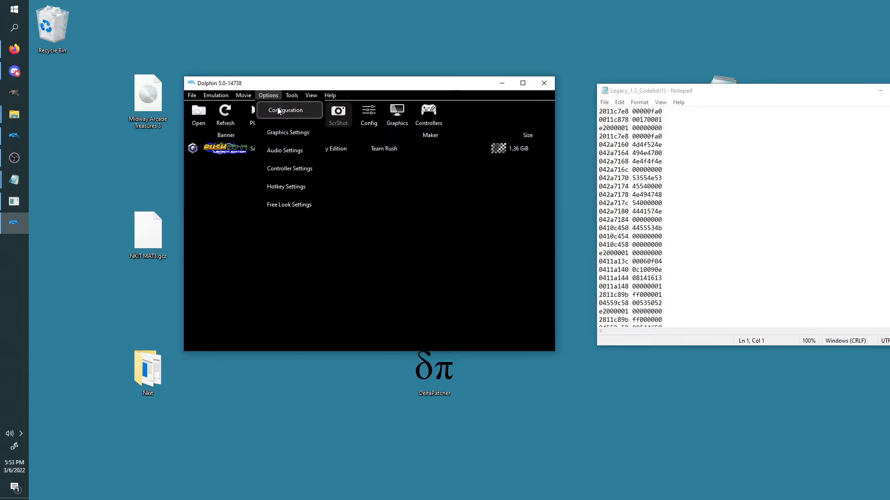
click(286, 110)
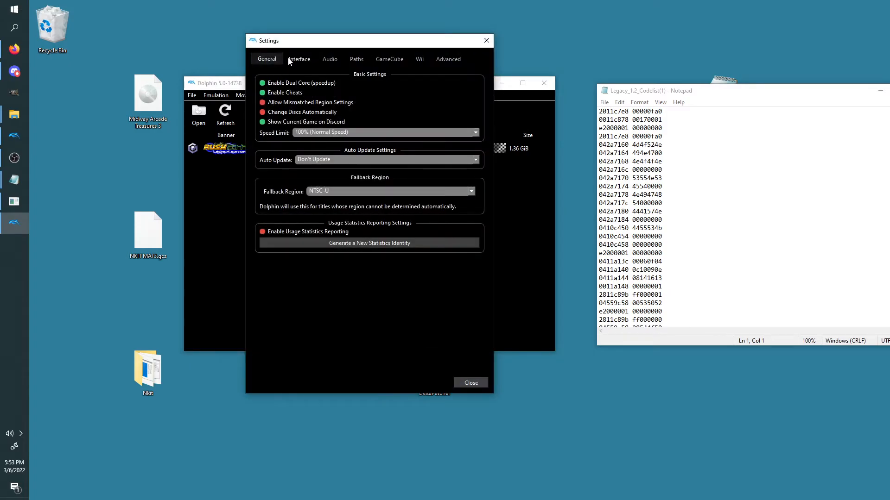
mouse_move(259, 59)
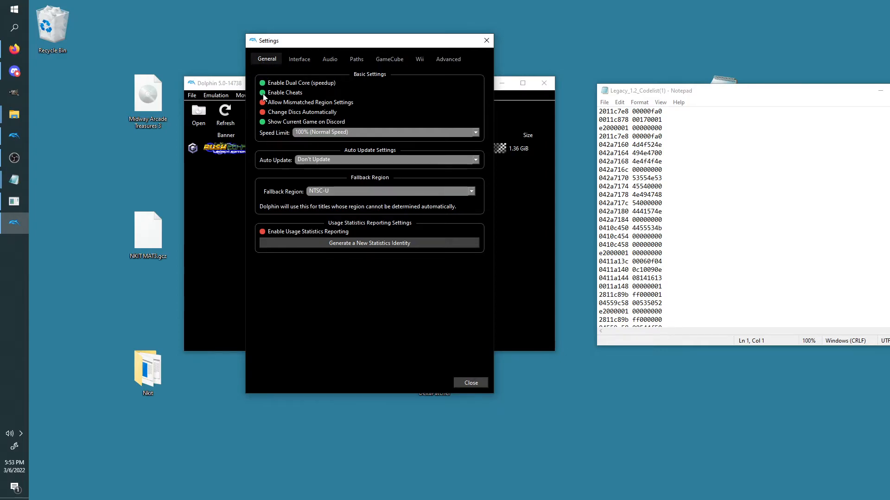
click(261, 93)
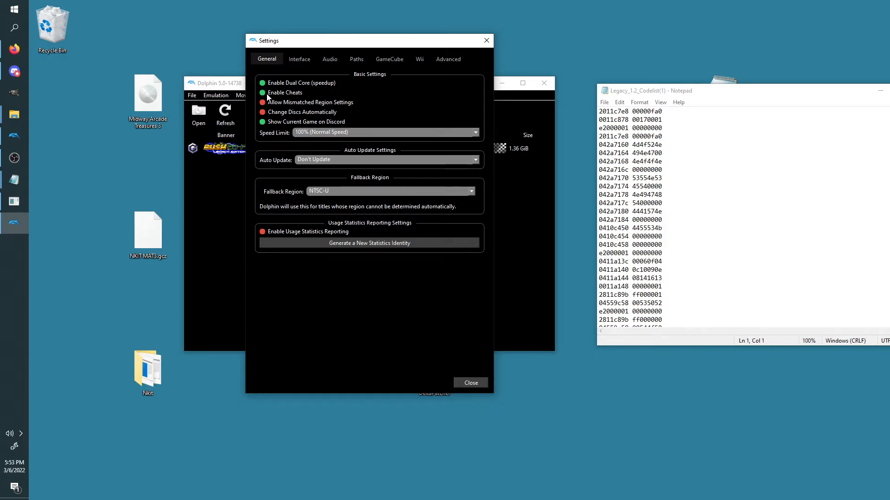
mouse_move(504, 36)
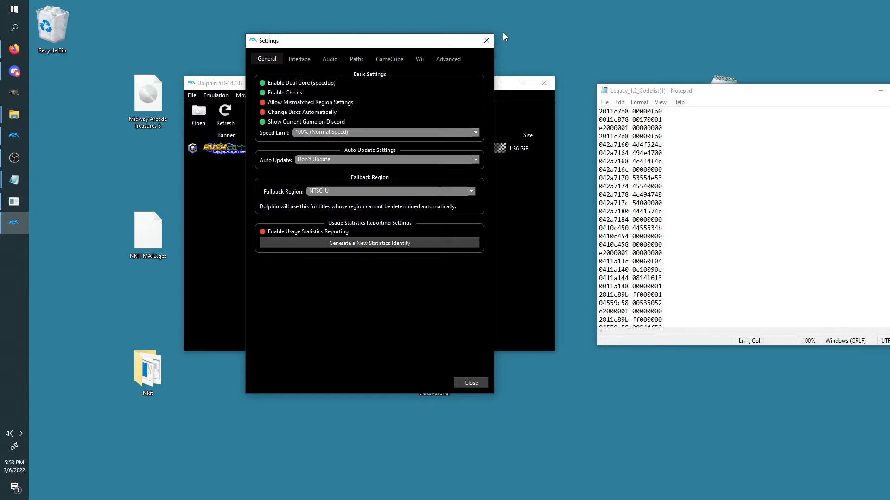
Close settings and open Rush 2049 Legacy Edition's Properties on the Gecko Codes tab
click(470, 383)
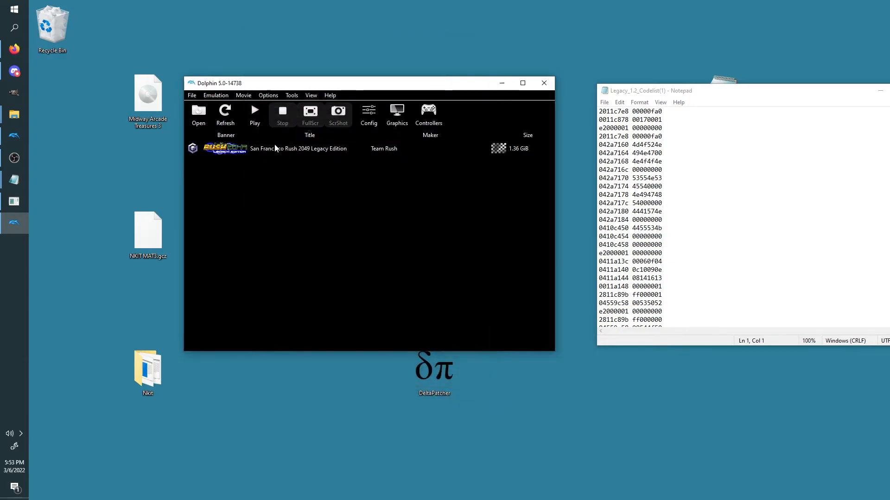
click(263, 149)
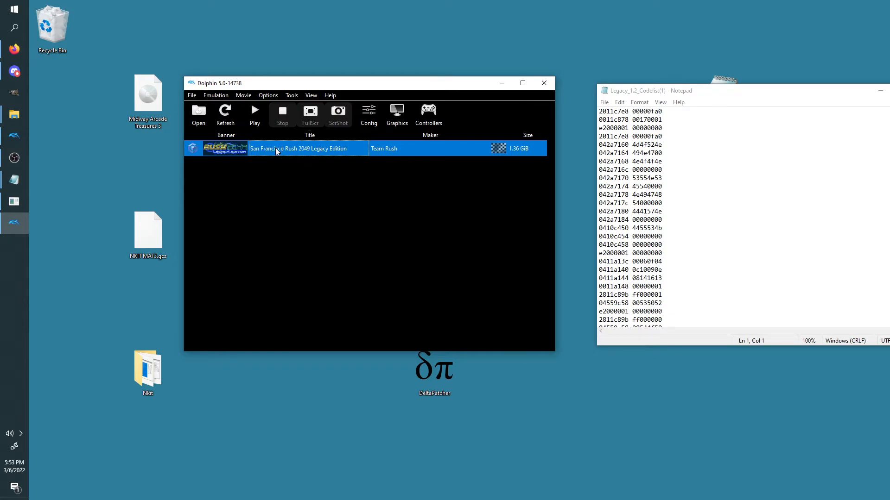
right_click(278, 148)
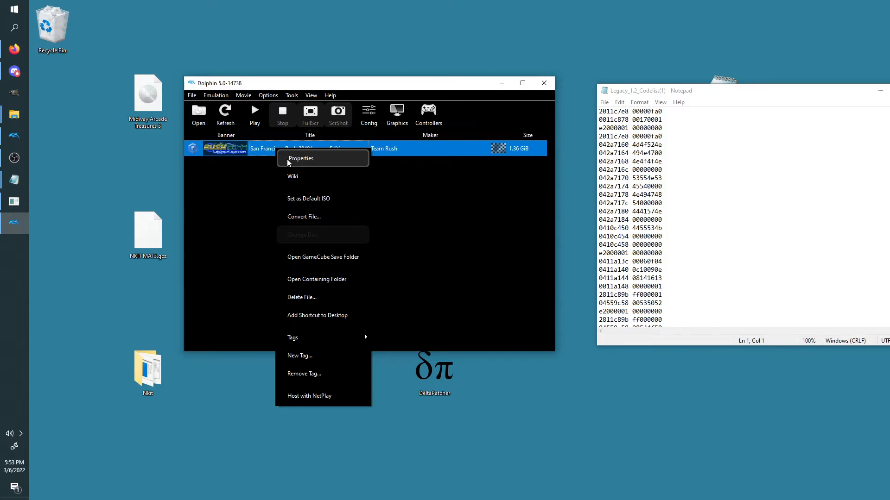
click(300, 158)
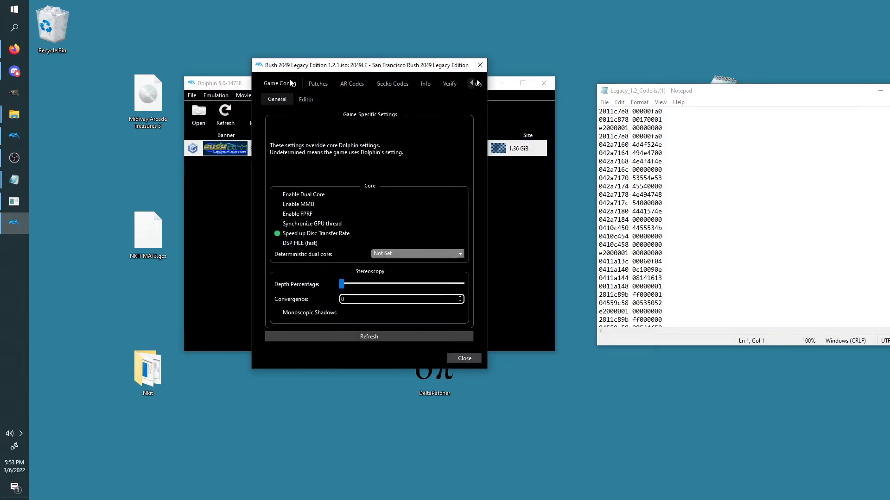
click(392, 84)
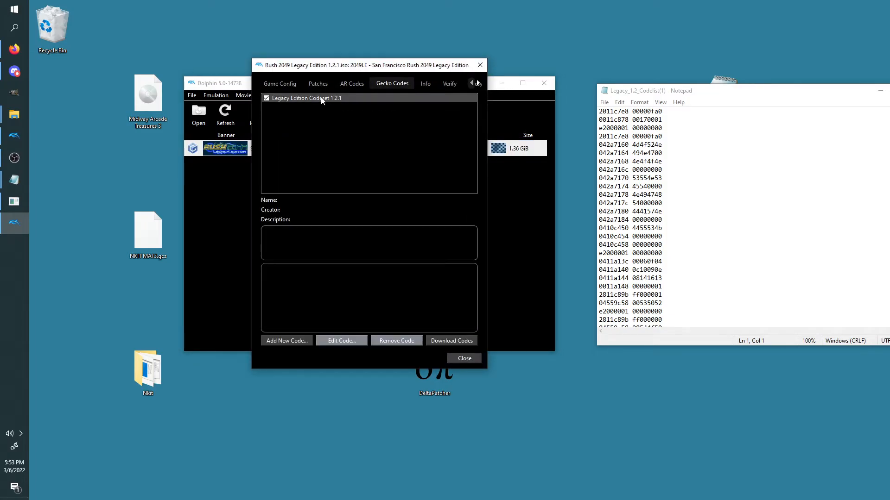
mouse_move(311, 104)
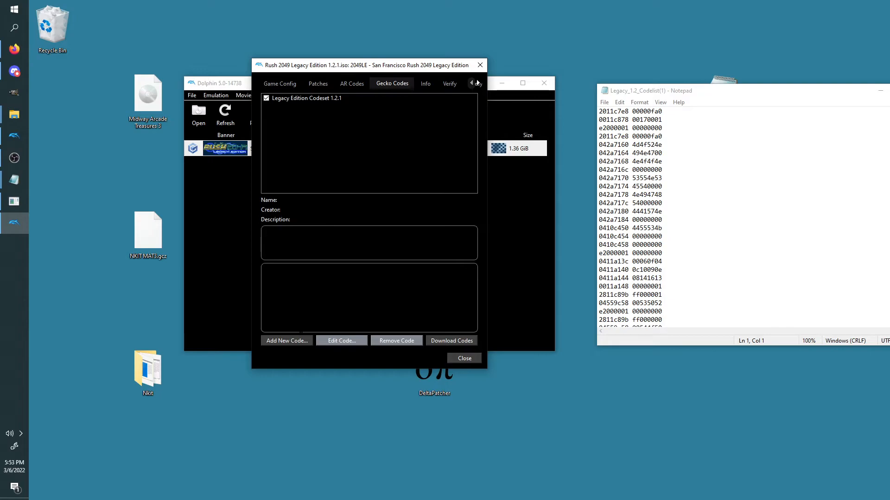
Add a new Gecko code named 'Legacy' with the codelist code and save it
click(286, 340)
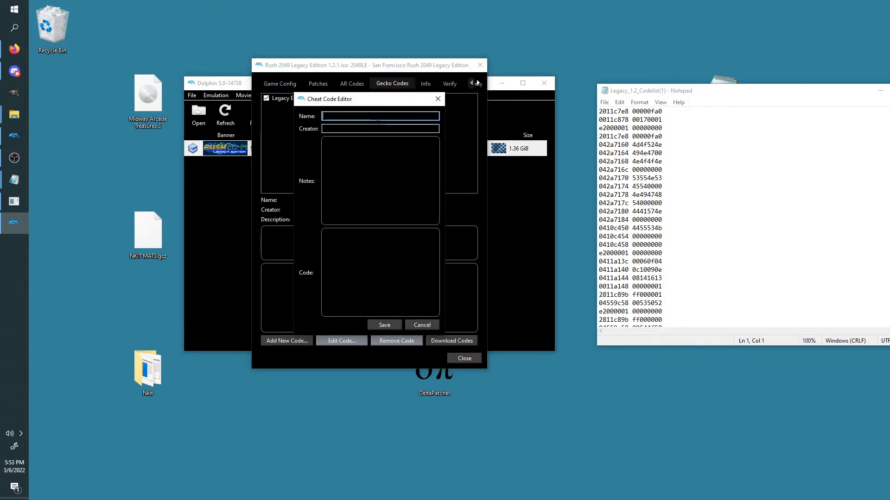
text(Legacy Edition 1.2)
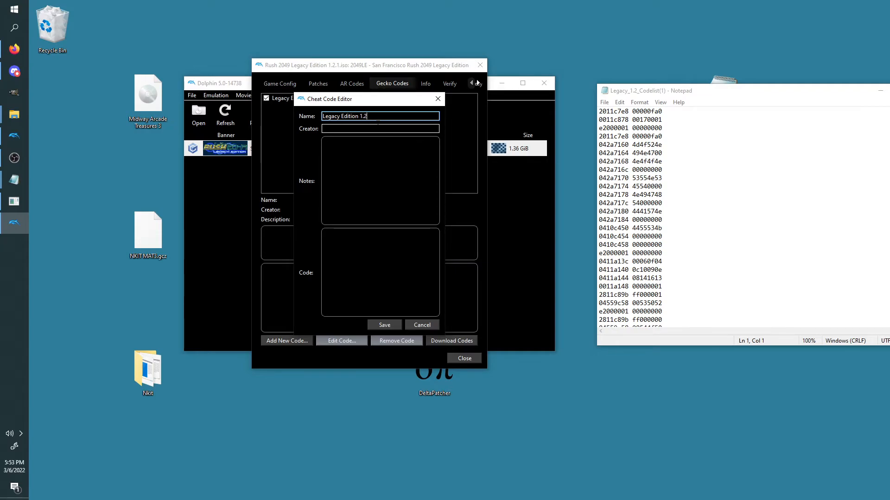
scroll(down, 3)
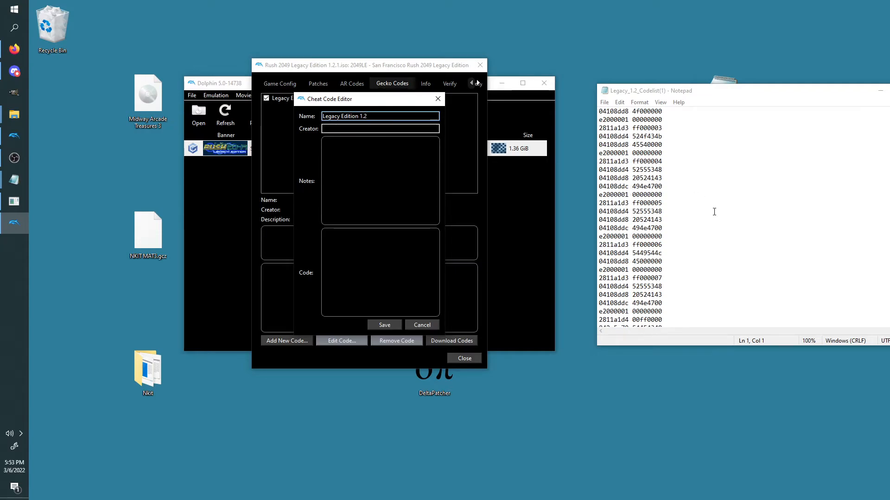
scroll(down, 3)
text(.1)
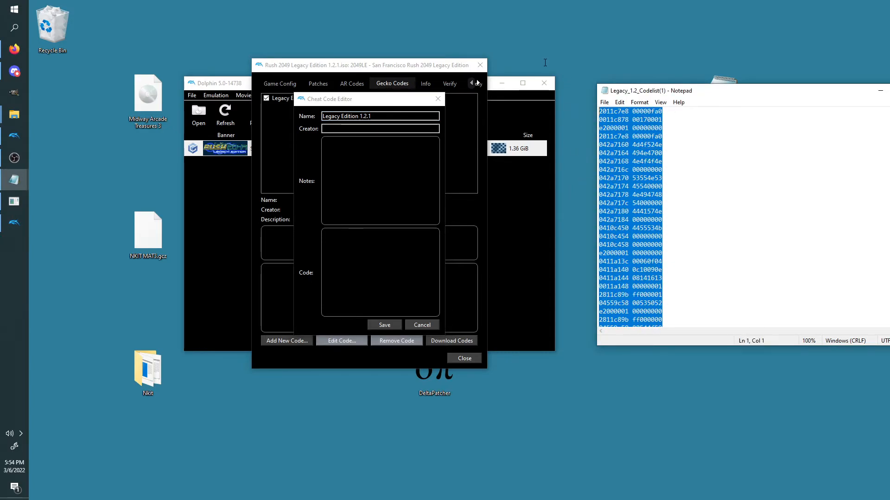
scroll(down, 3)
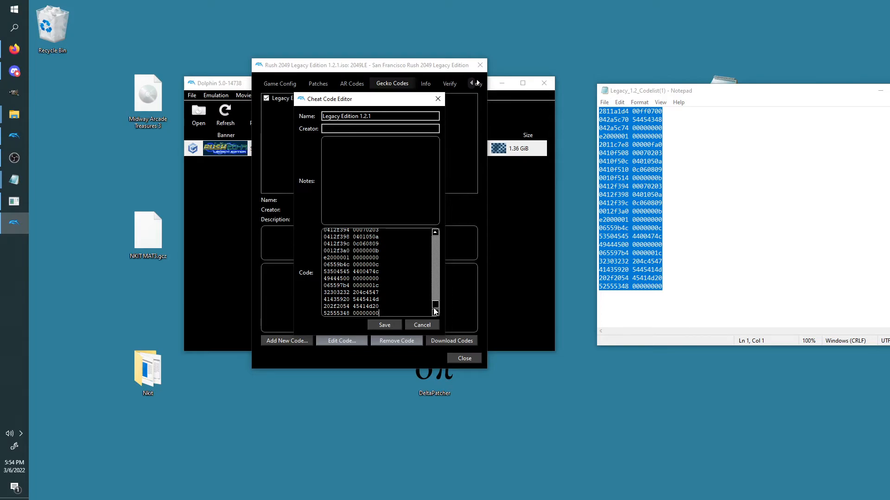
click(385, 325)
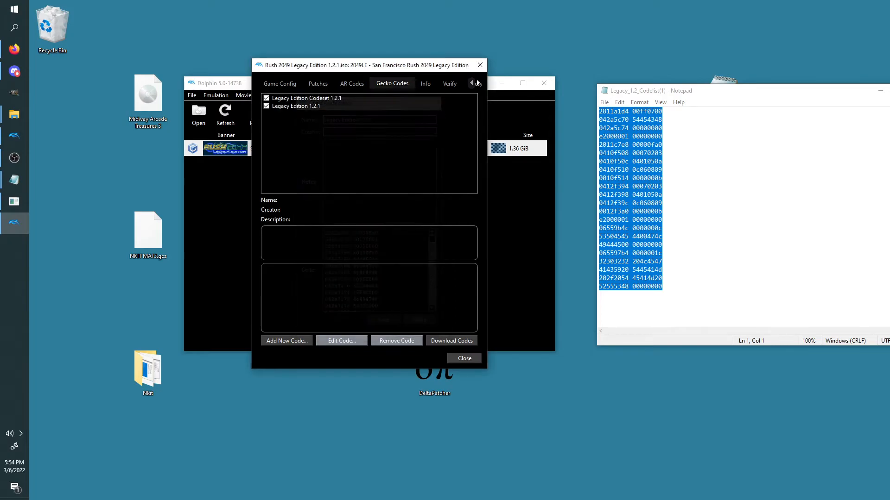
Select the Legacy Edition 1.2.1 code, remove it, and close the game properties
click(306, 98)
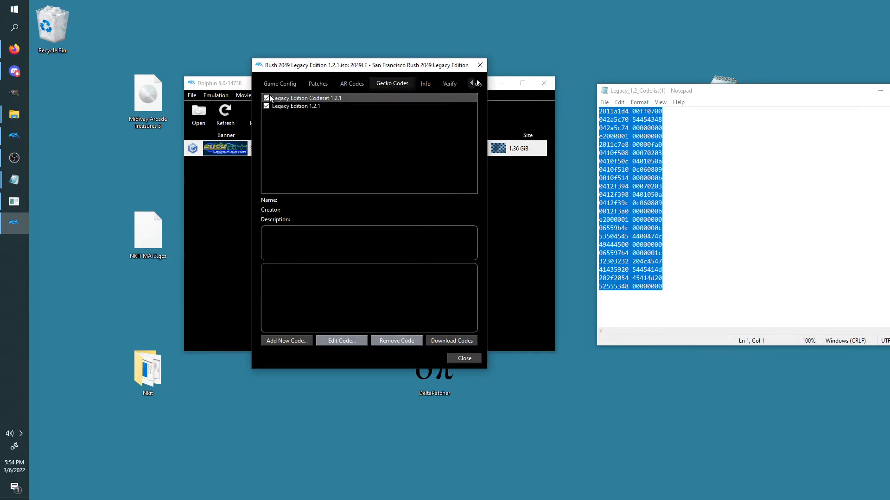
click(305, 98)
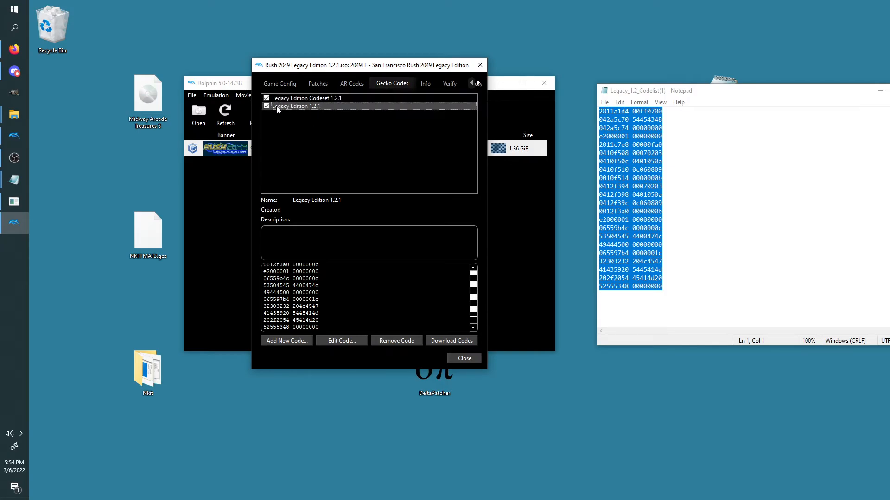
click(395, 341)
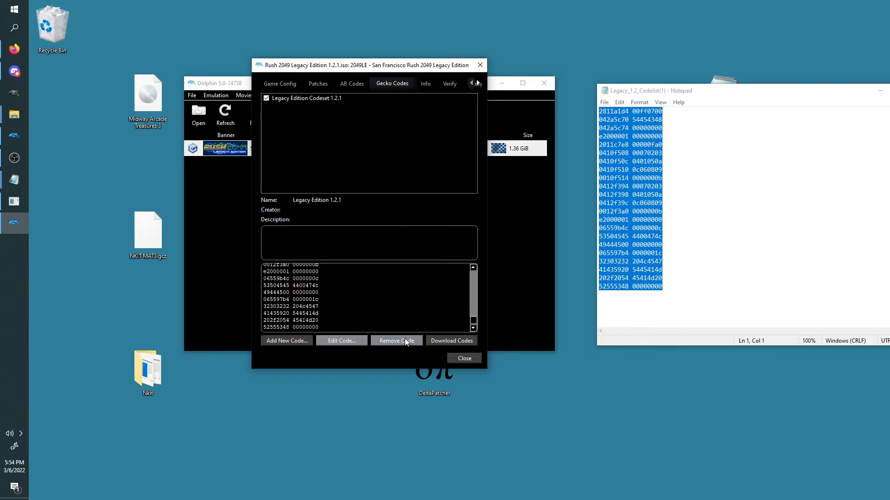
click(463, 358)
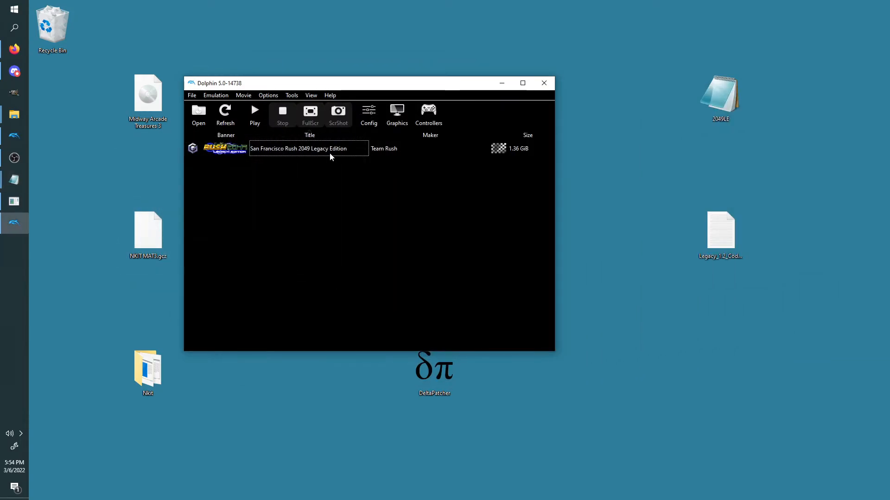
click(268, 95)
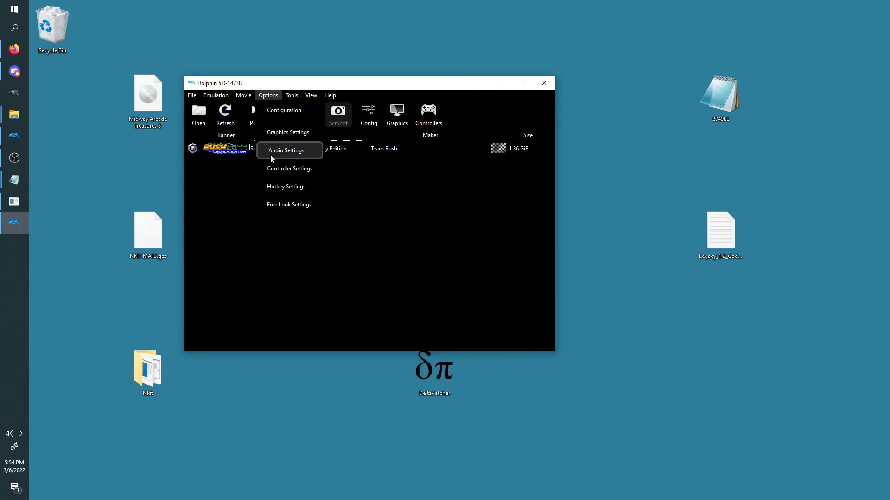
click(286, 150)
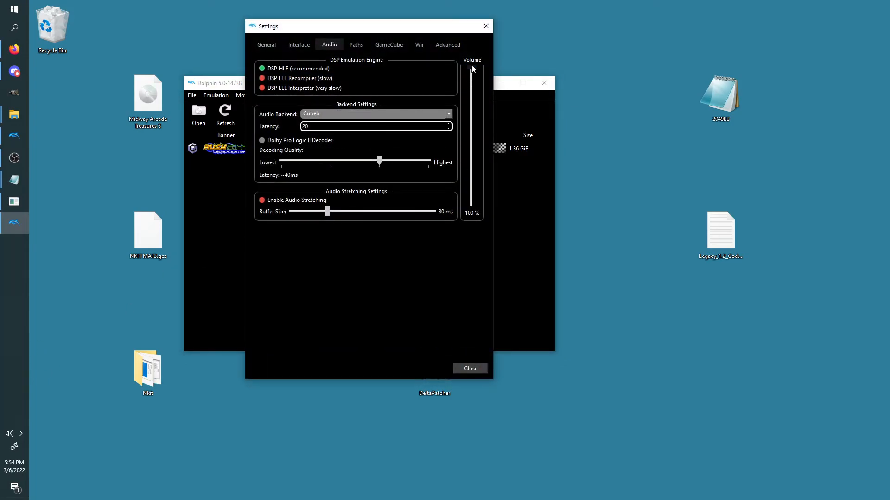
click(468, 369)
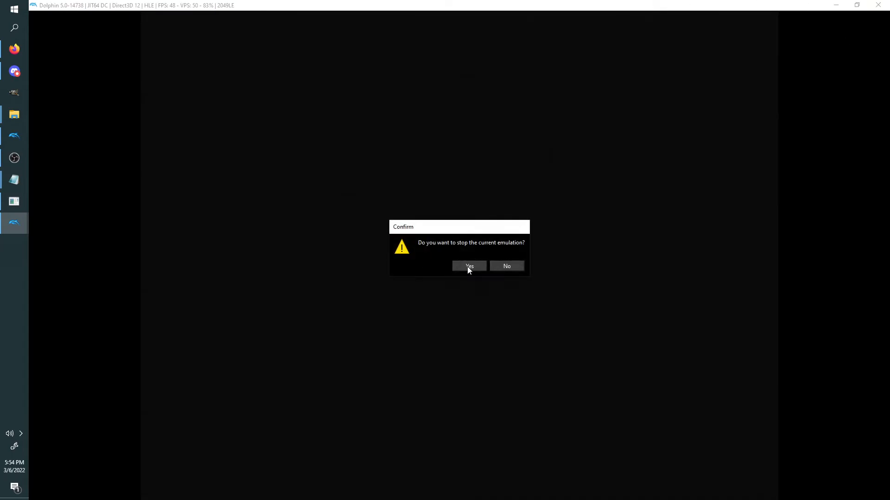
click(468, 266)
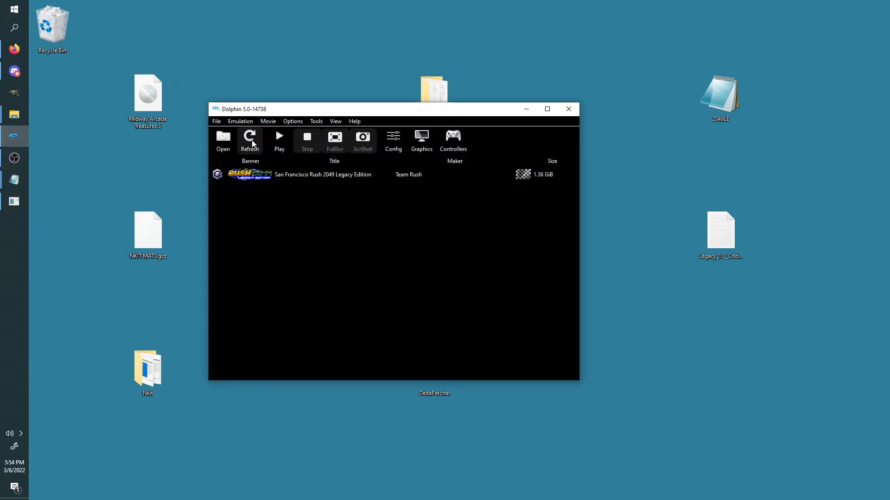
Launch Rush 2049 Legacy Edition, then stop the emulation and confirm
double_click(323, 174)
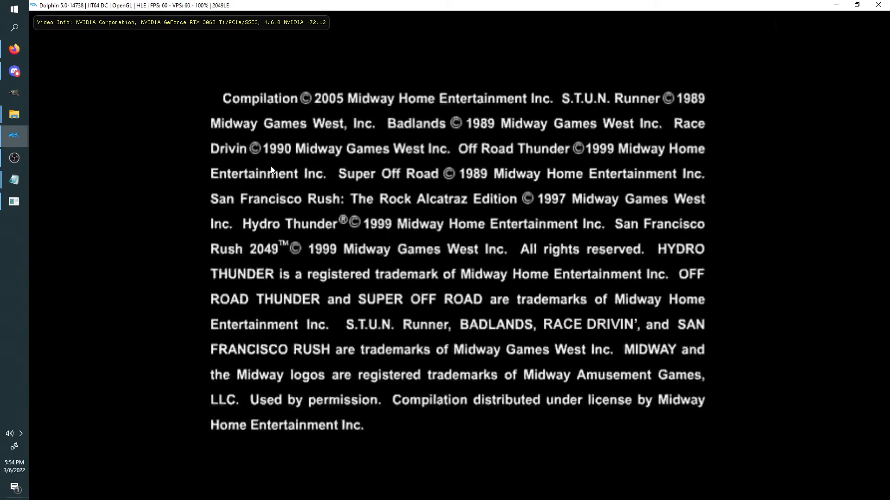
mouse_move(336, 182)
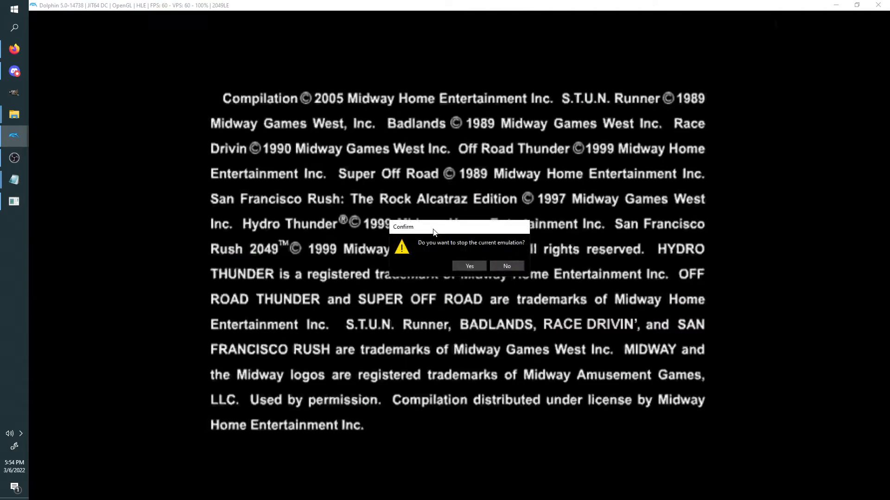
click(505, 266)
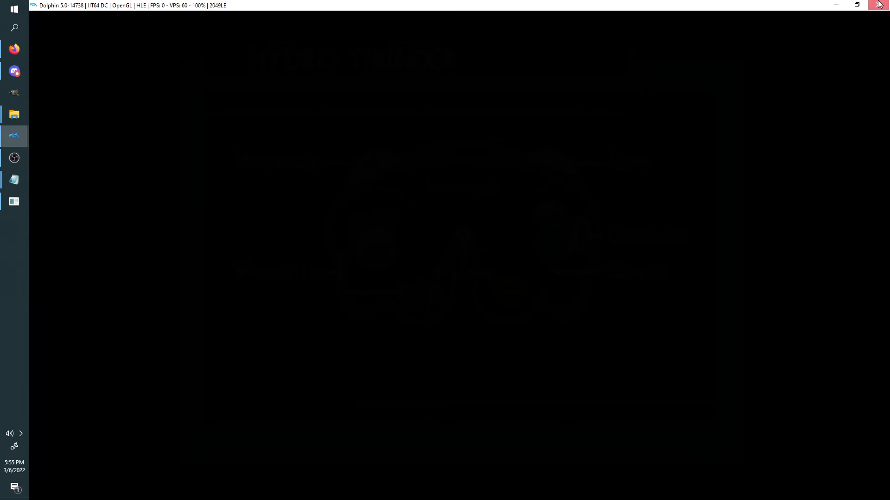
Set Dolphin's audio volume to 32% in Options > Audio Settings
click(292, 121)
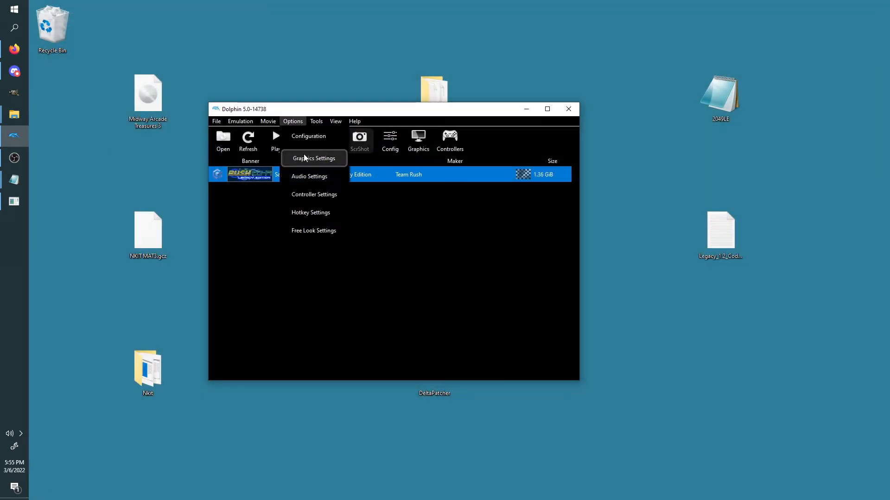
click(309, 177)
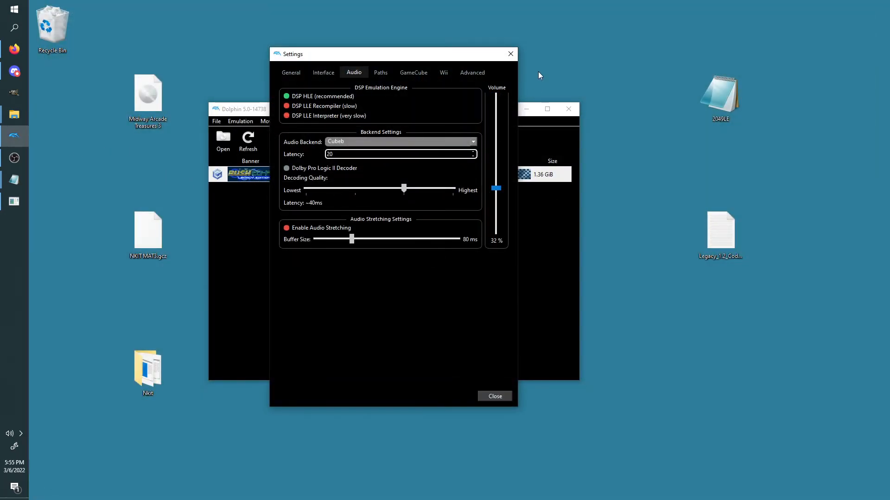
click(493, 396)
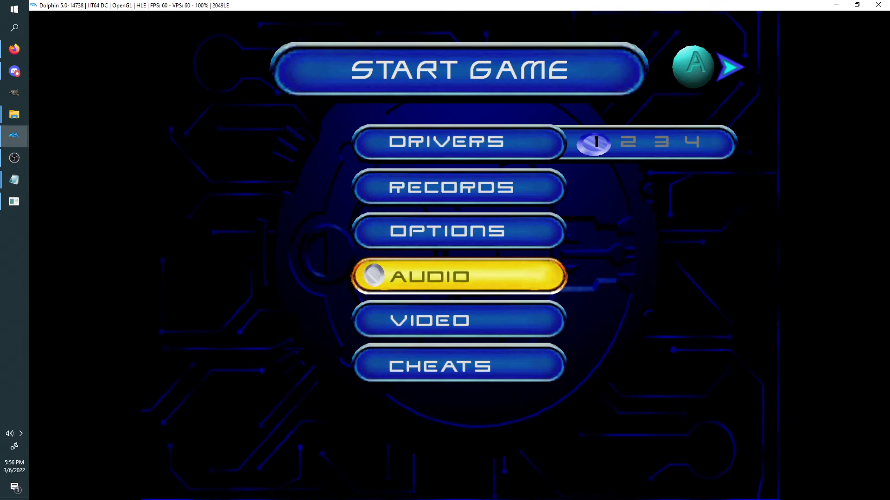
Enter the Drivers menu and confirm SUPER GT as Player 1's car
click(458, 365)
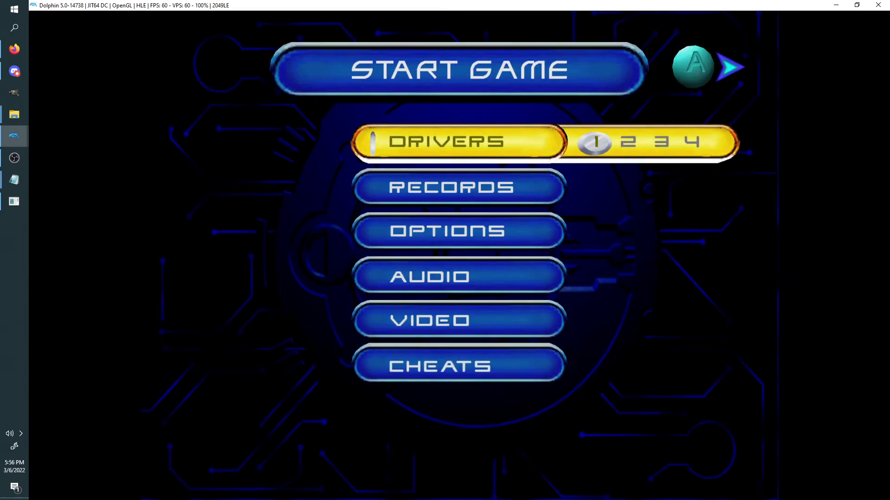
click(458, 366)
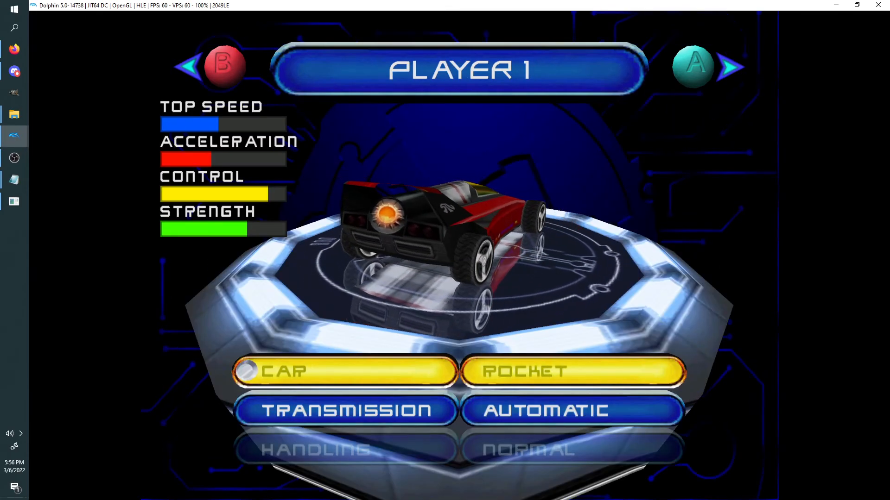
click(730, 66)
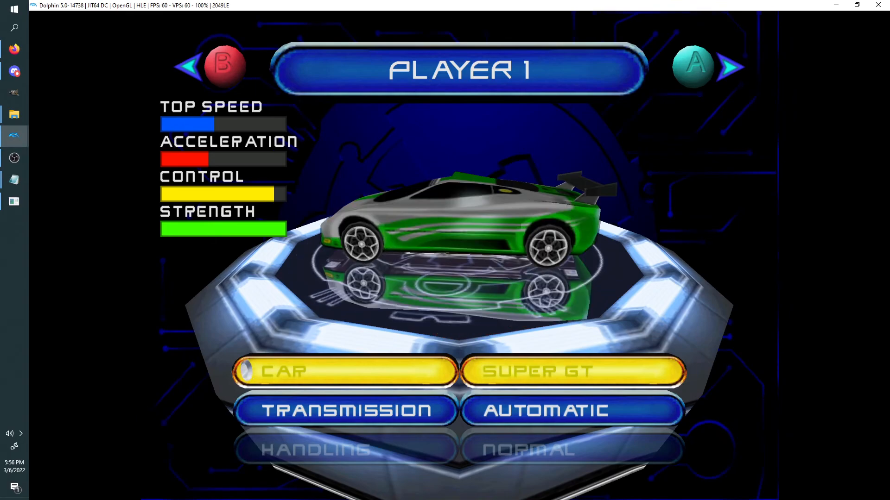
click(729, 66)
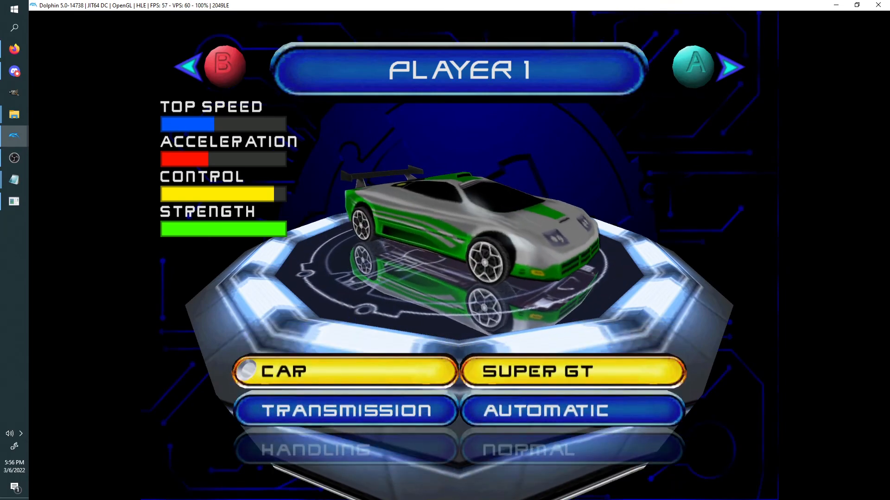
click(730, 66)
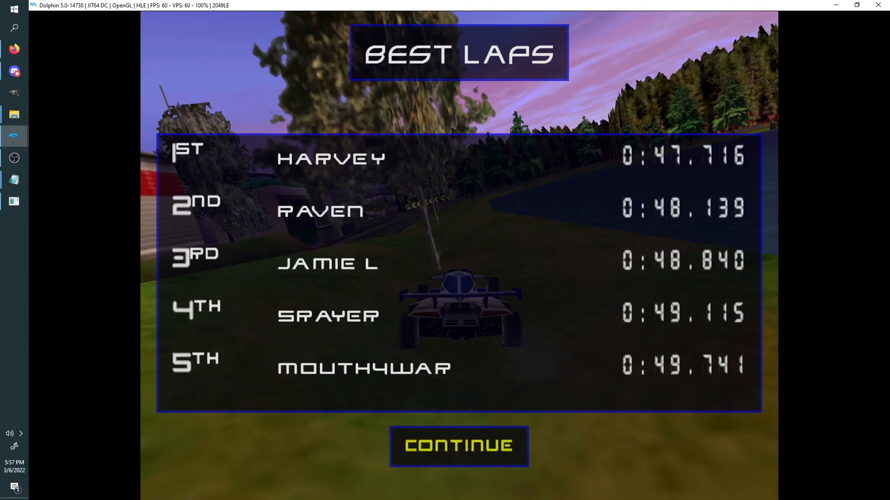
Select CONTINUE on the Best Laps screen to reach Select Track
click(458, 446)
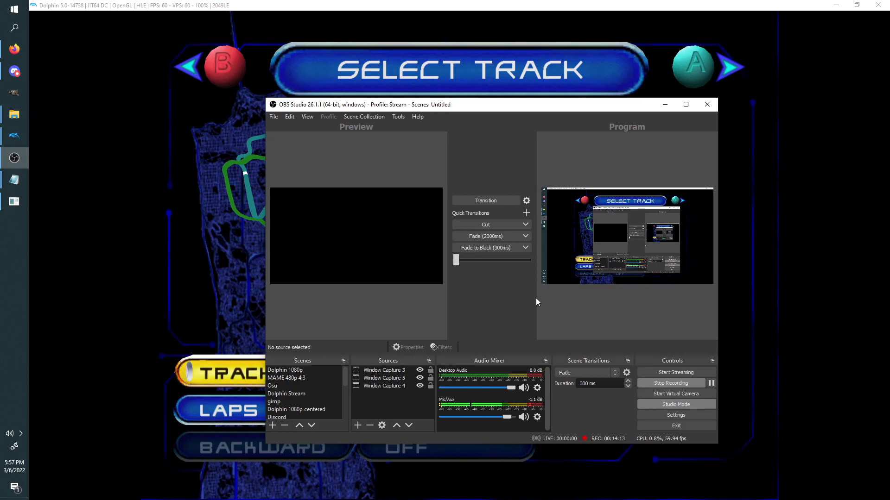
mouse_move(654, 354)
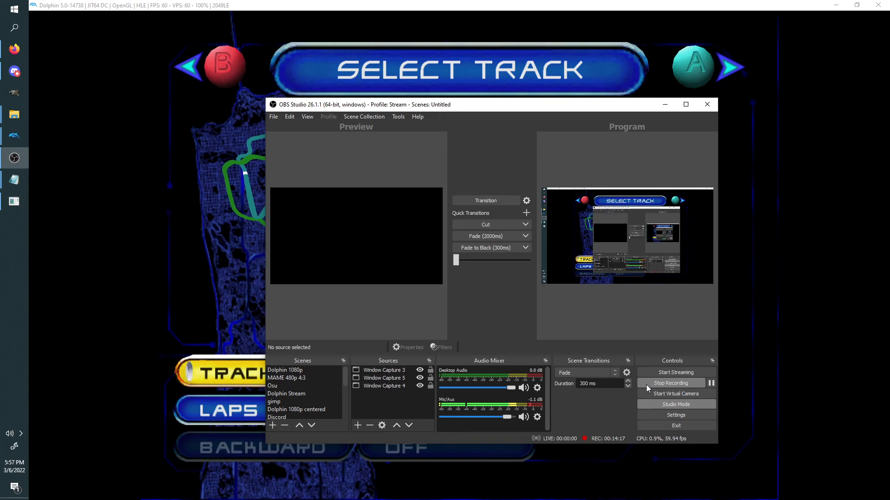
mouse_move(660, 389)
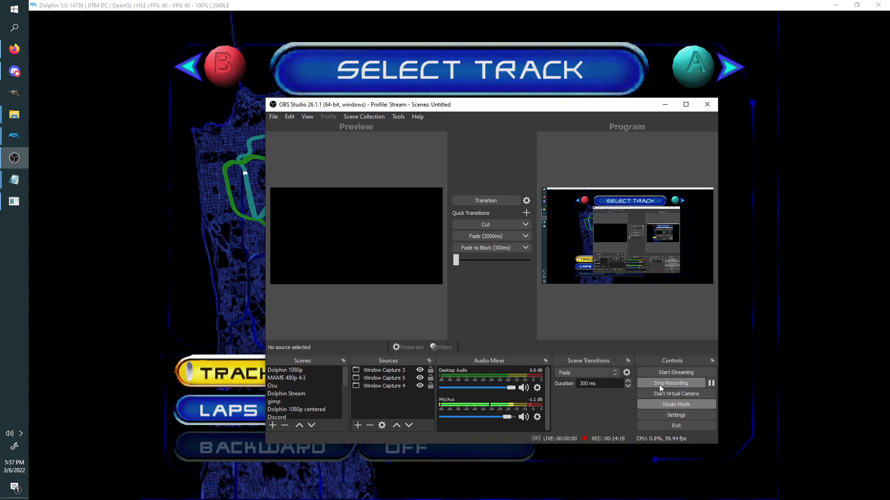